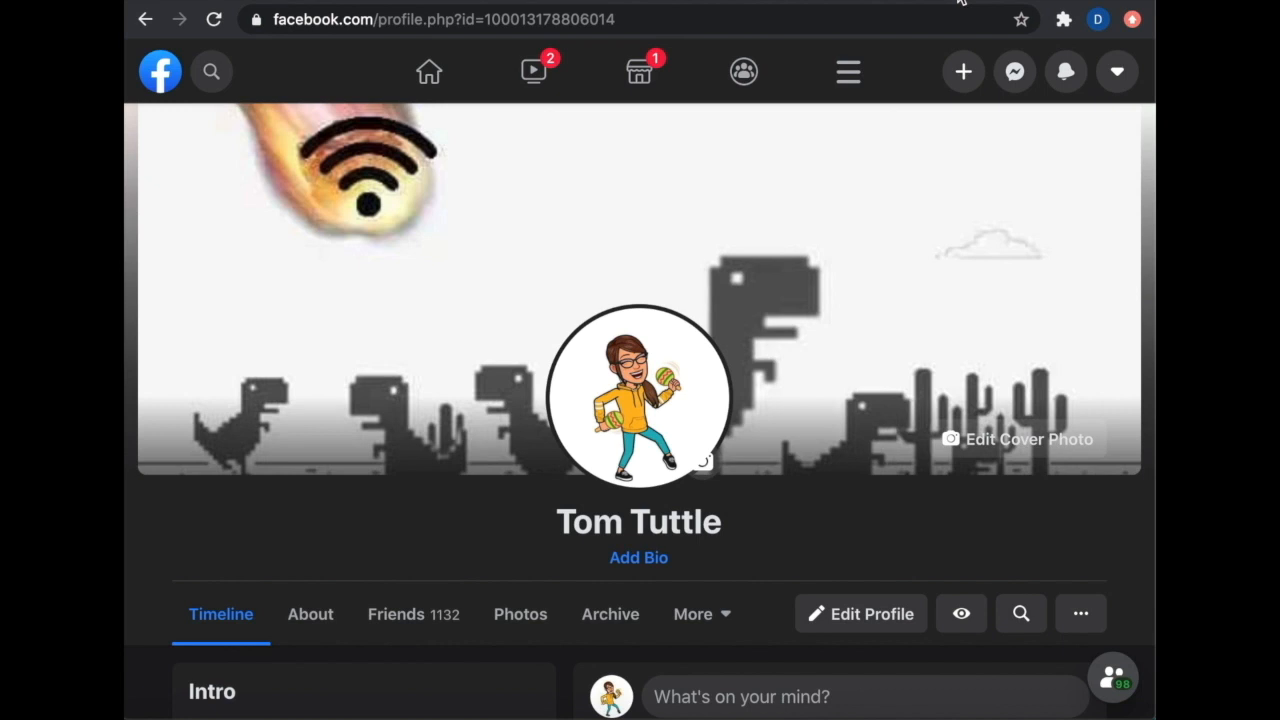
mouse_move(824, 352)
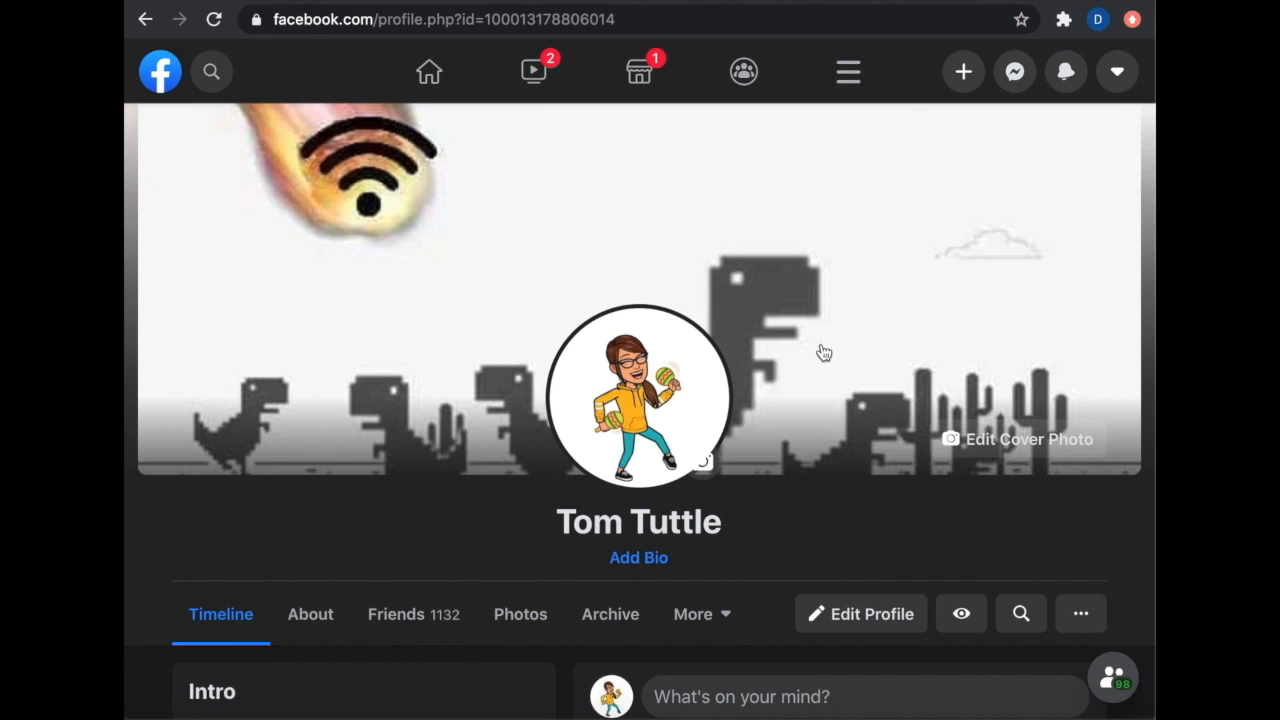
Reach the Activity Log from the profile's extra options menu beside Edit Profile.
scroll(down, 3)
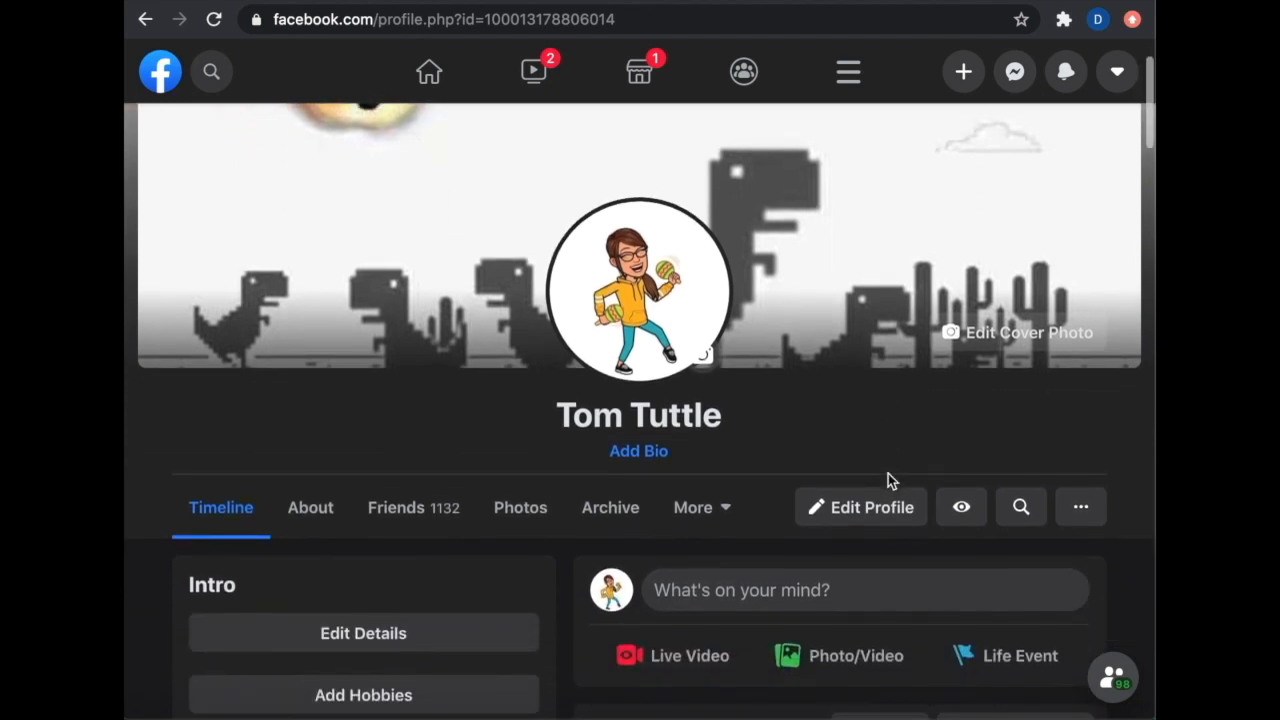
scroll(down, 3)
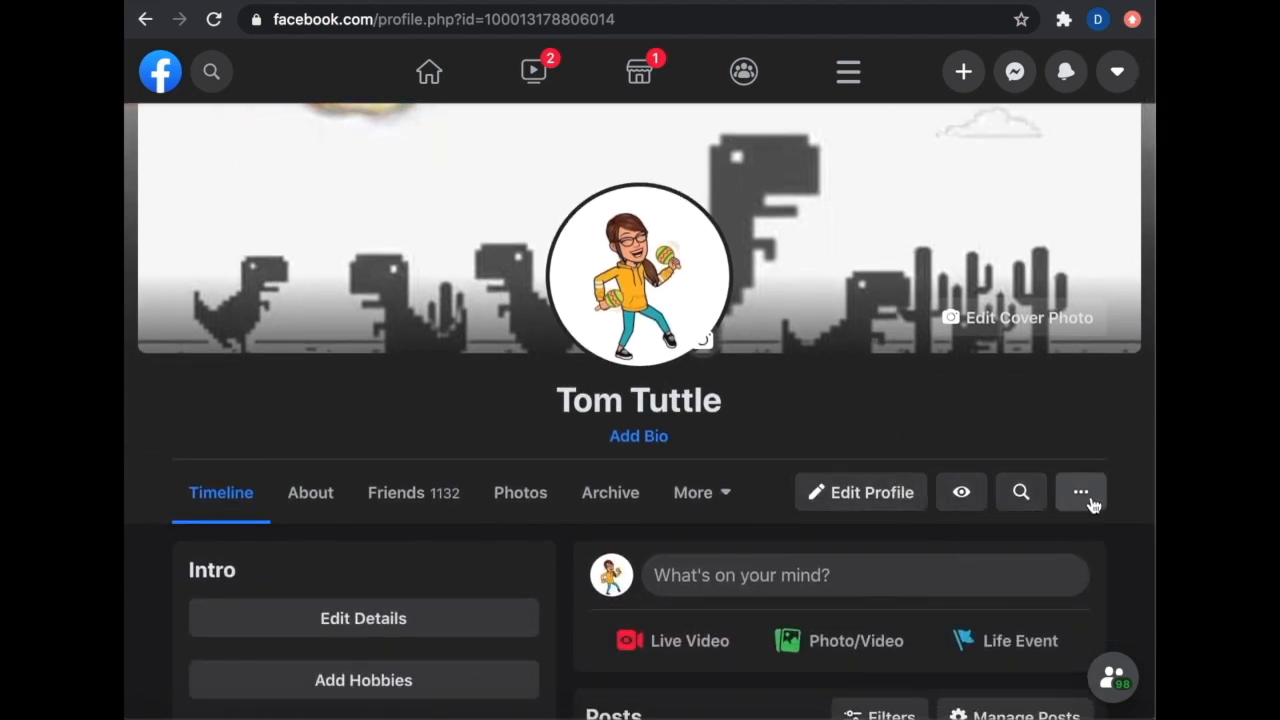
click(1080, 492)
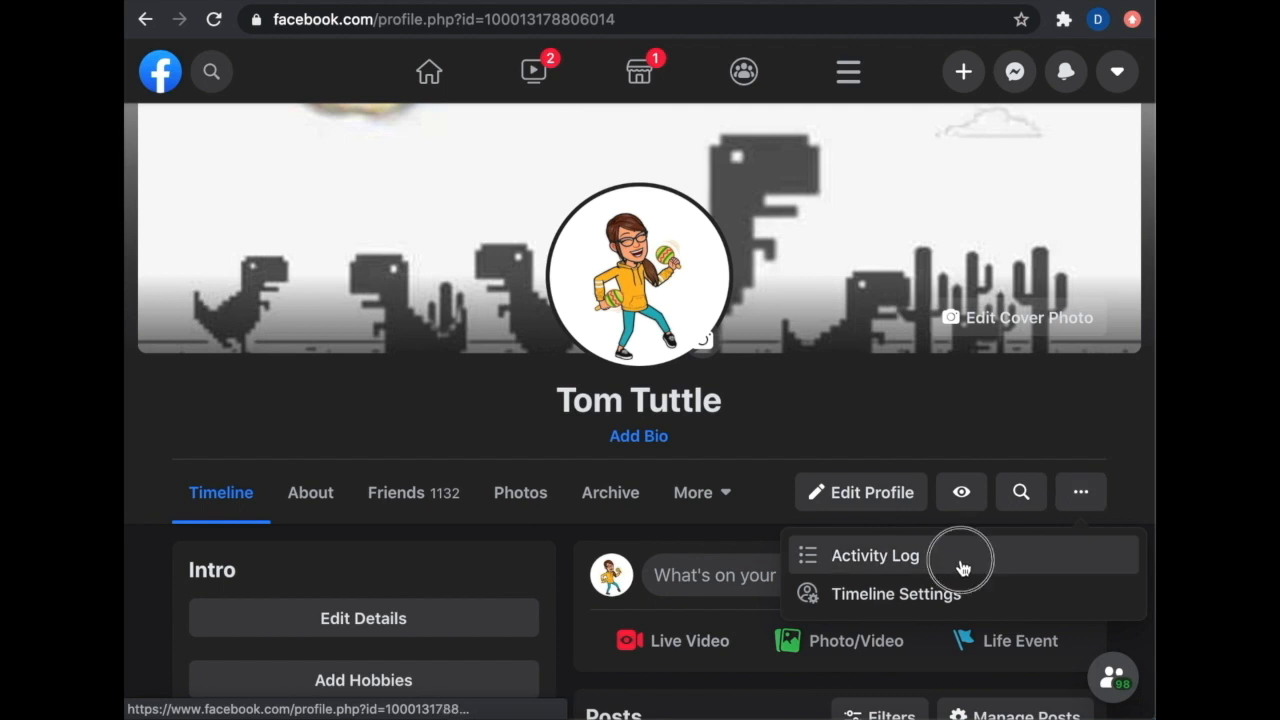
click(874, 556)
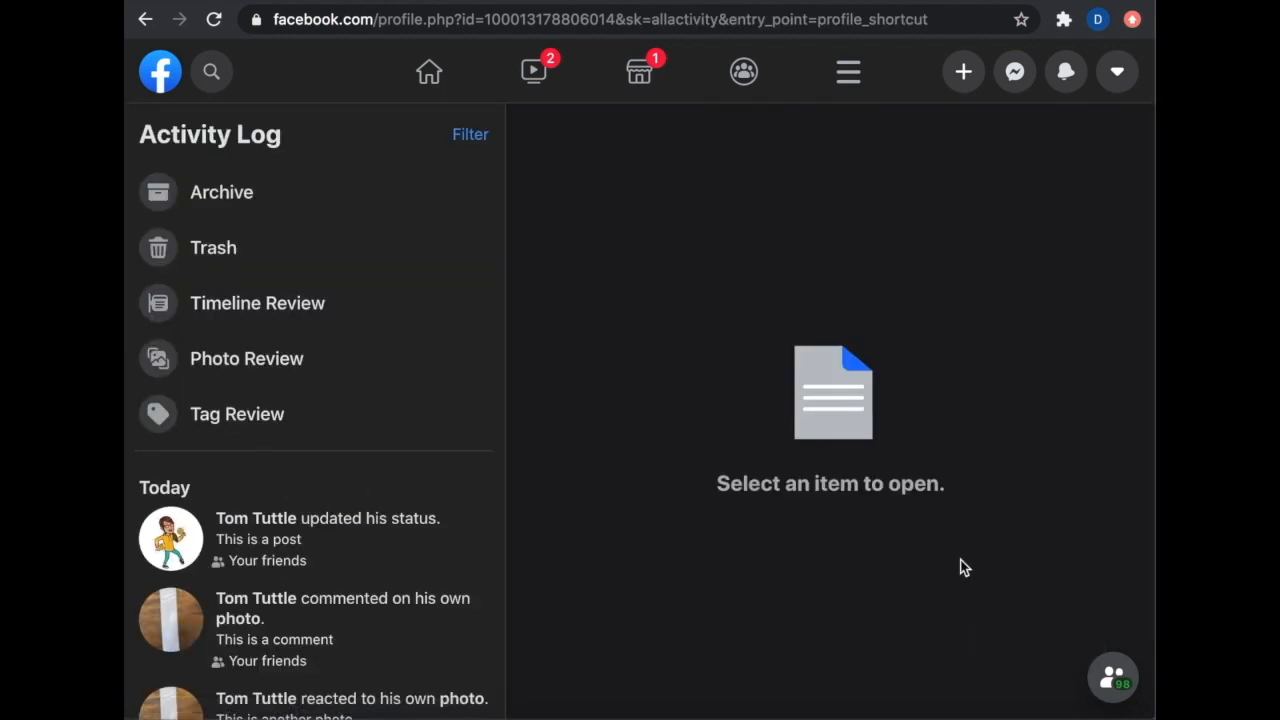
mouse_move(1068, 28)
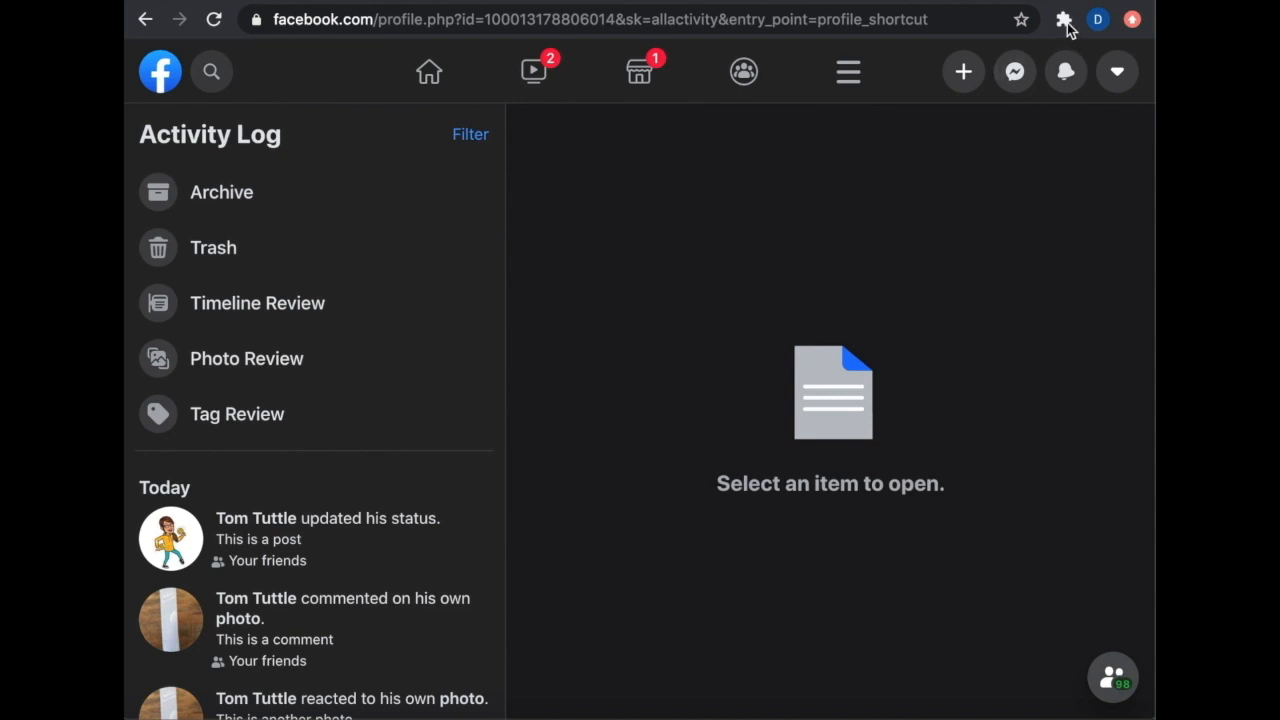
Run Forgetbook's Start Delete with photos set to 'Keep them, don't delete', then stop it.
click(1064, 20)
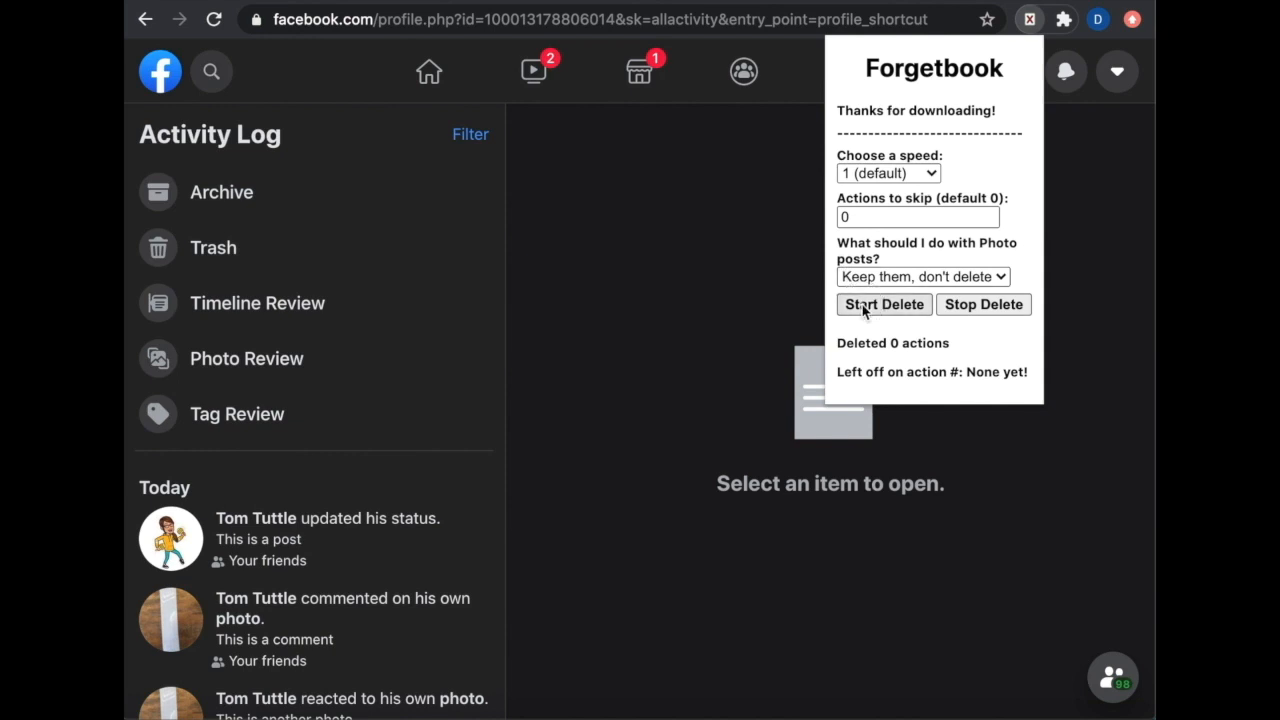
click(884, 304)
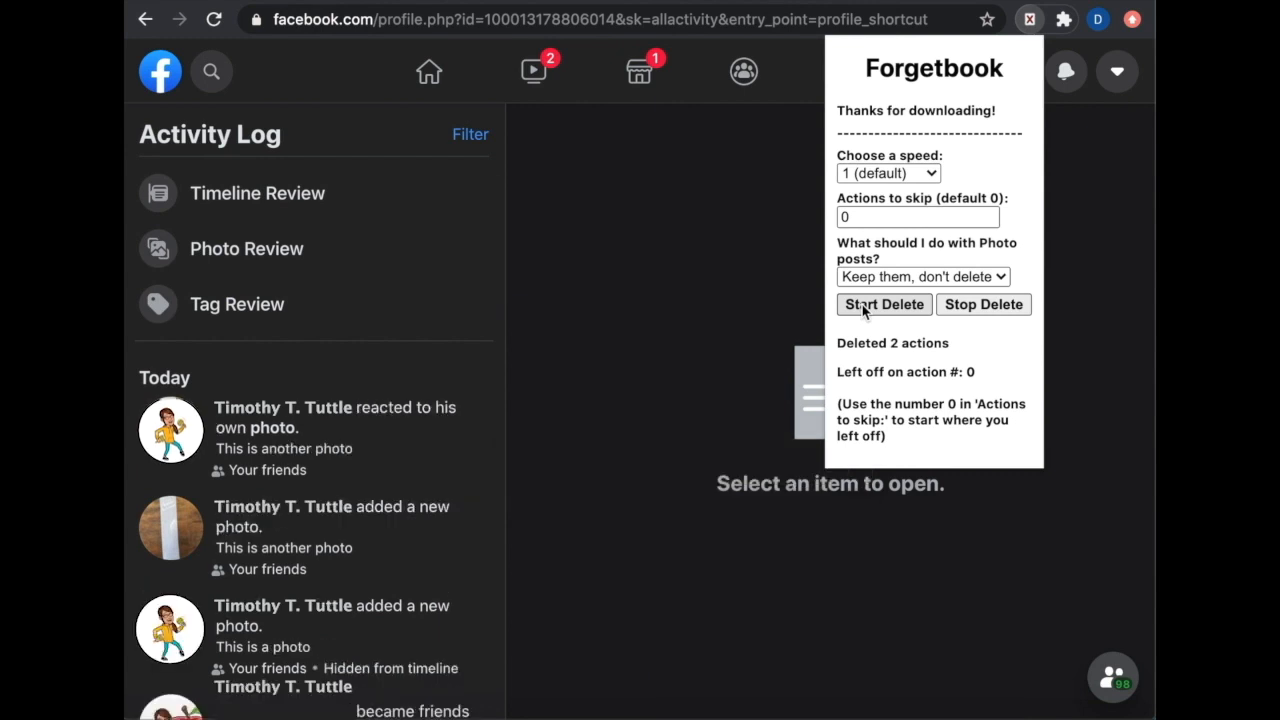
click(884, 304)
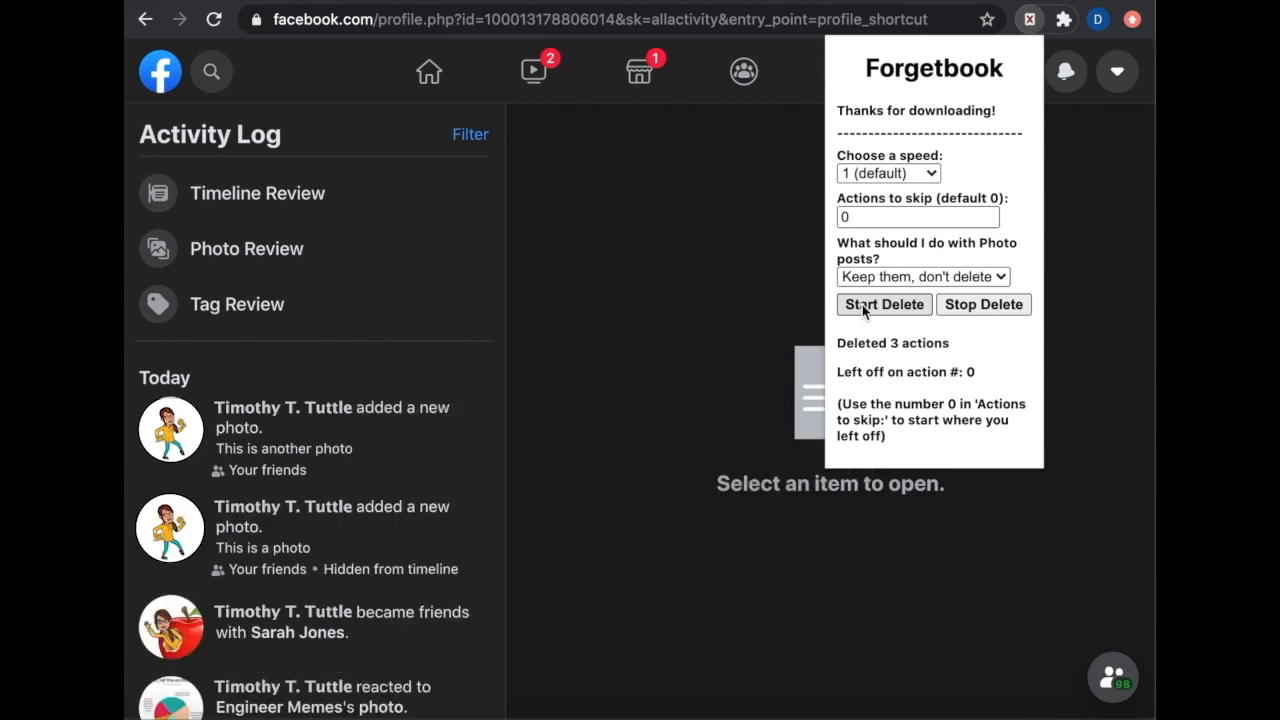
mouse_move(960, 290)
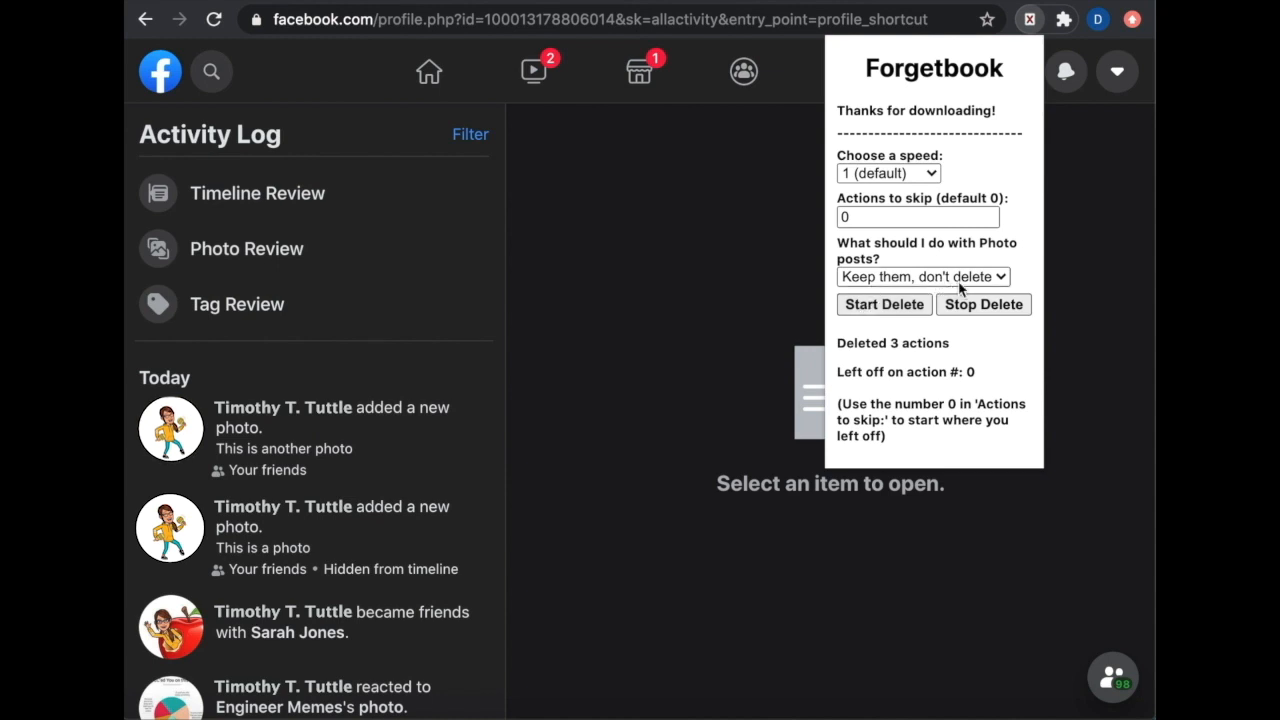
mouse_move(968, 288)
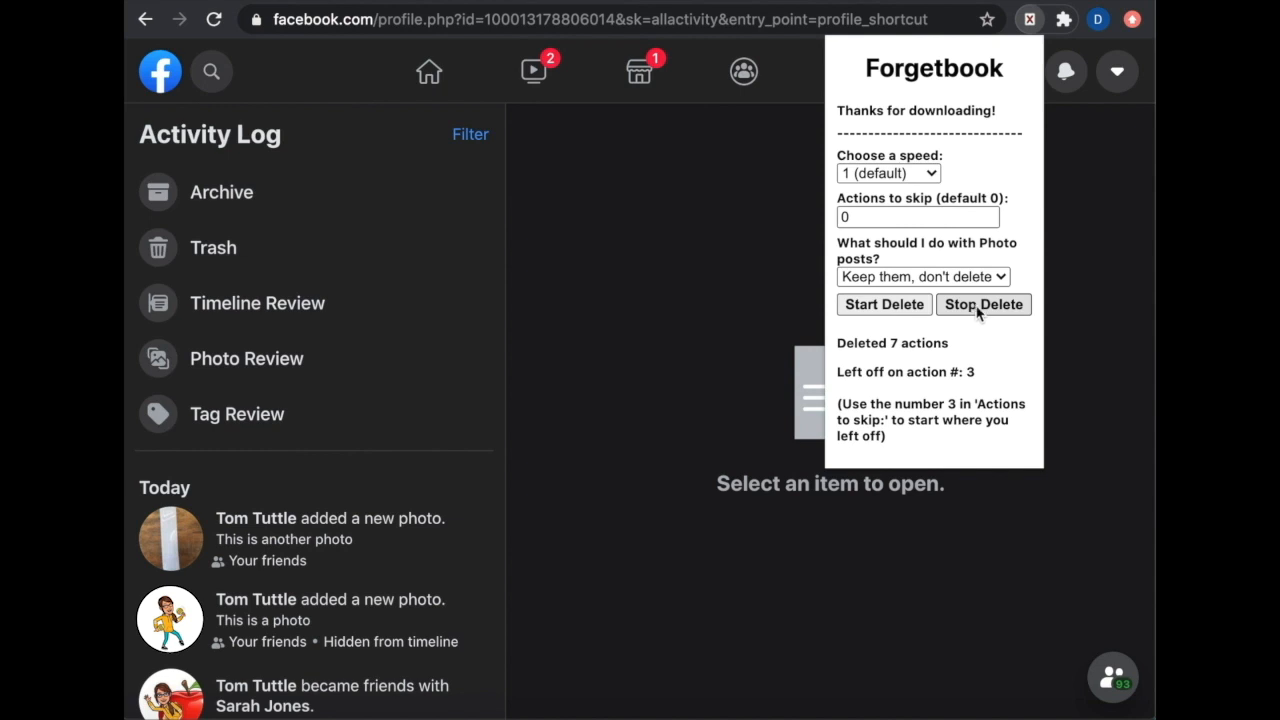
Set photo posts to 'Hide from Timeline' and run a second deletion pass.
click(922, 276)
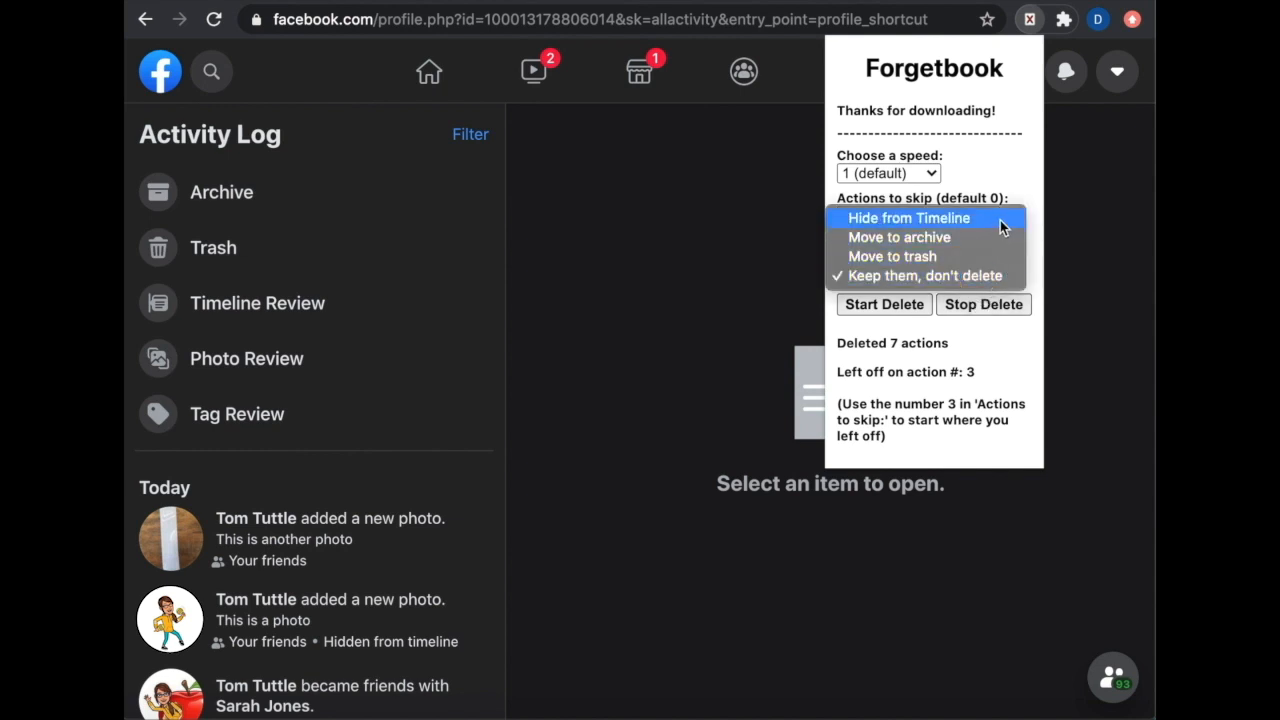
mouse_move(898, 236)
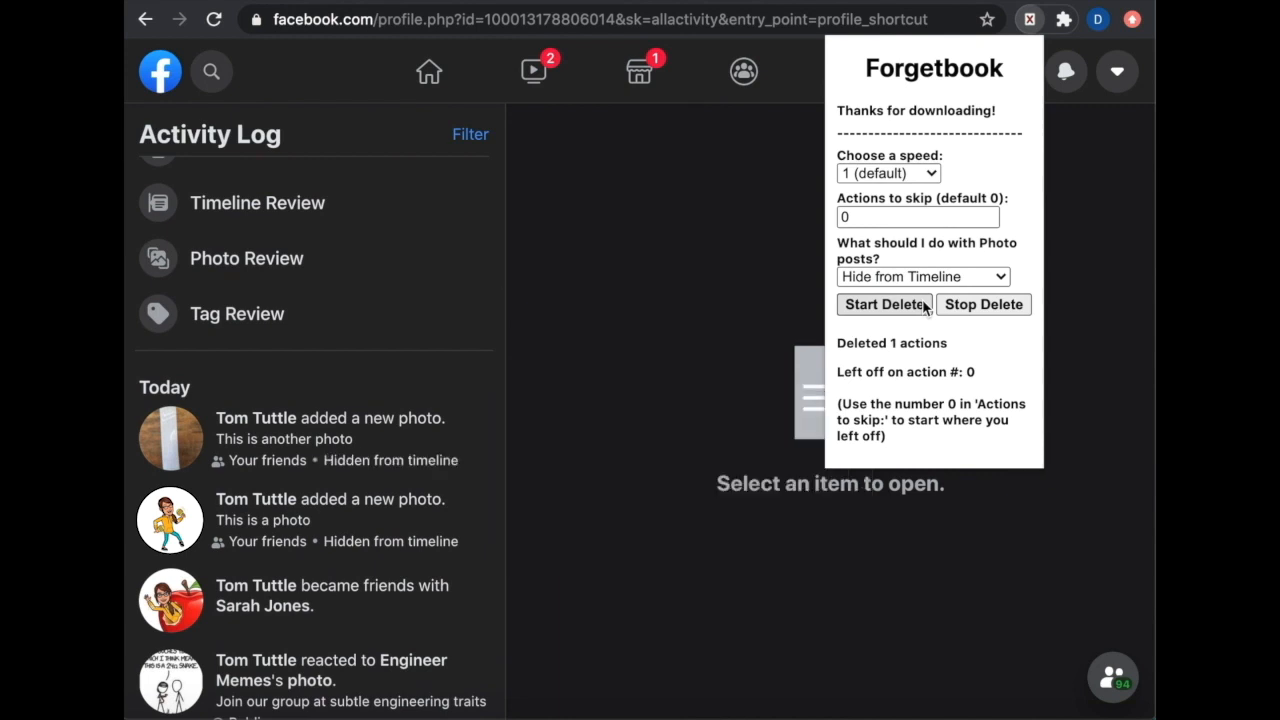
click(884, 304)
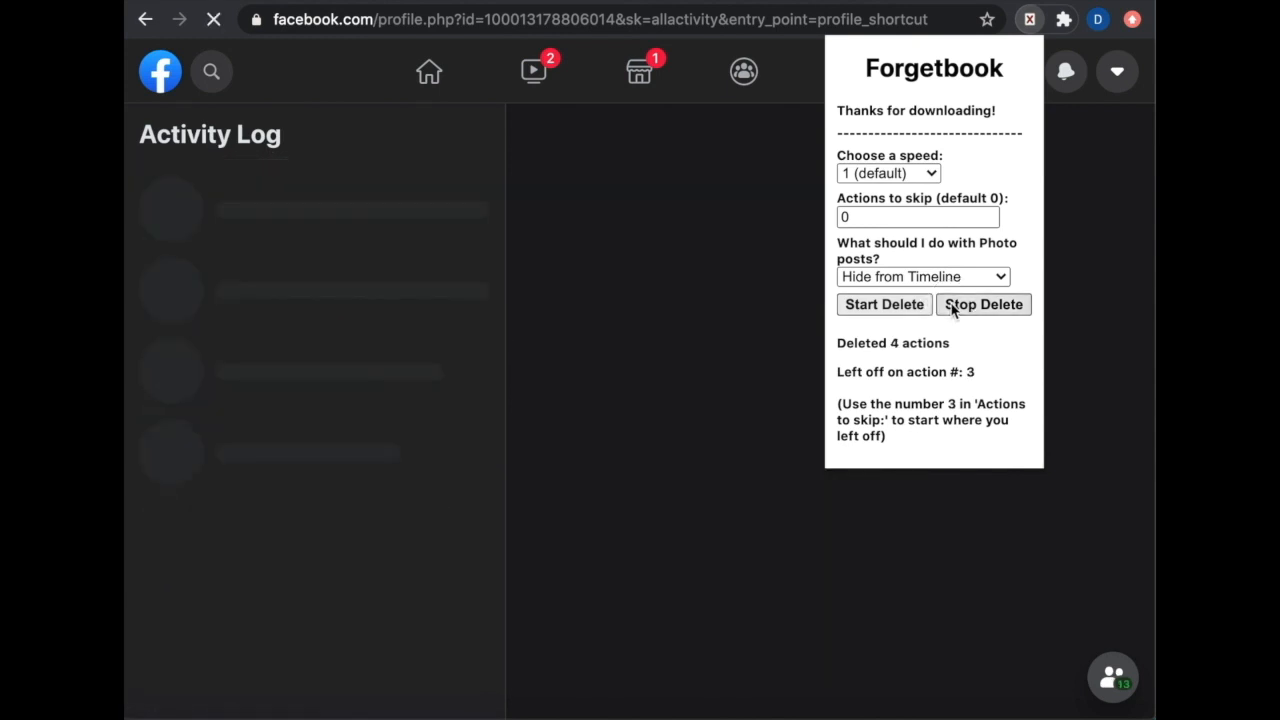
Set photo posts to 'Move to archive', run the deletion and dismiss the Forgetbook panel.
click(920, 276)
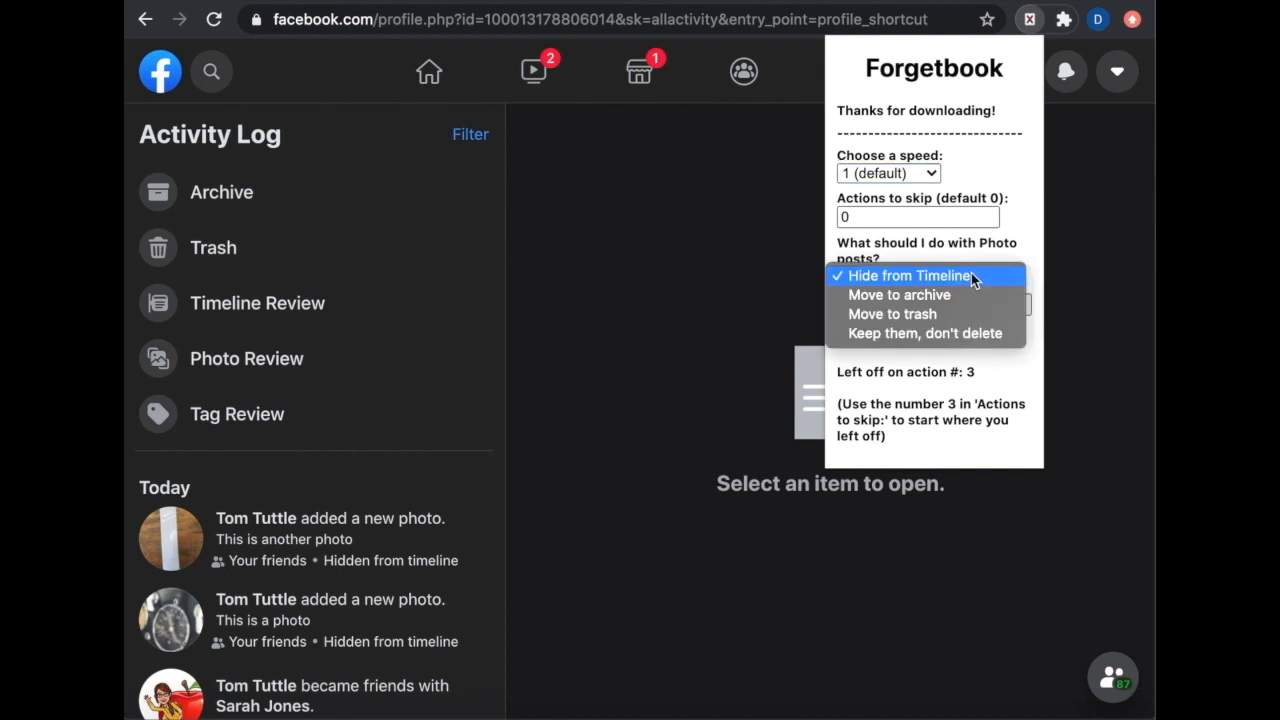
click(900, 294)
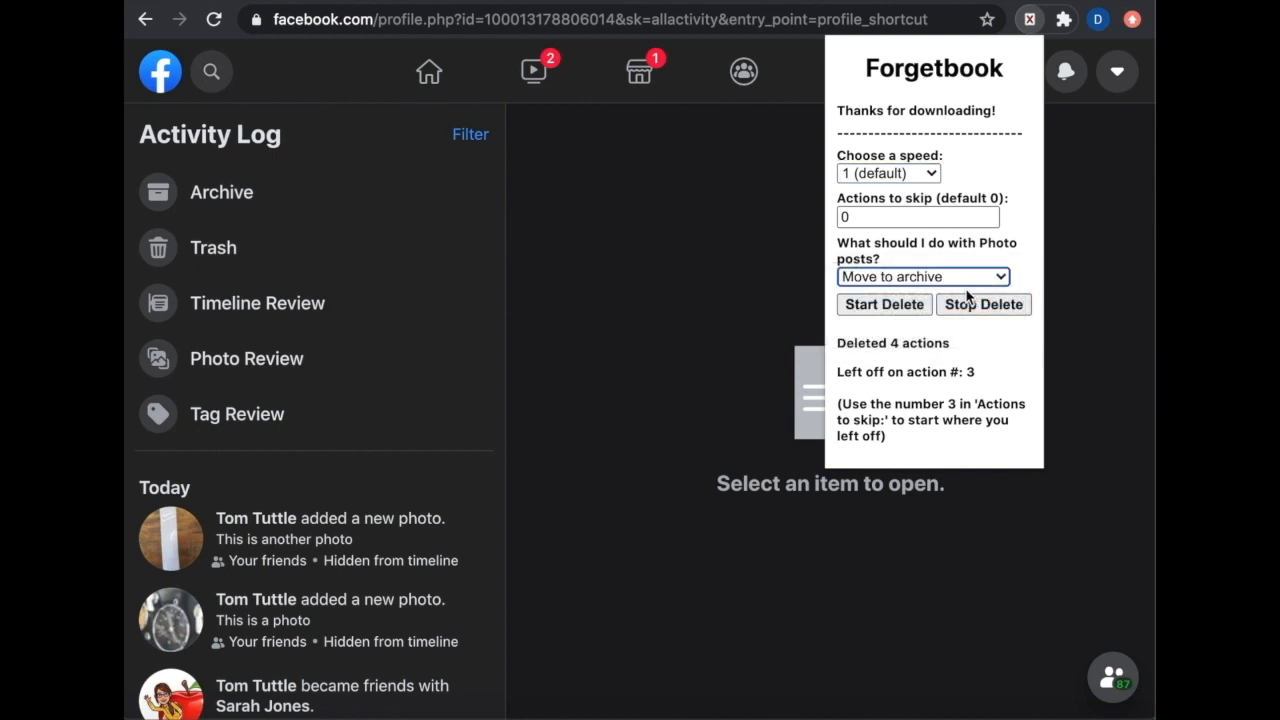
click(884, 304)
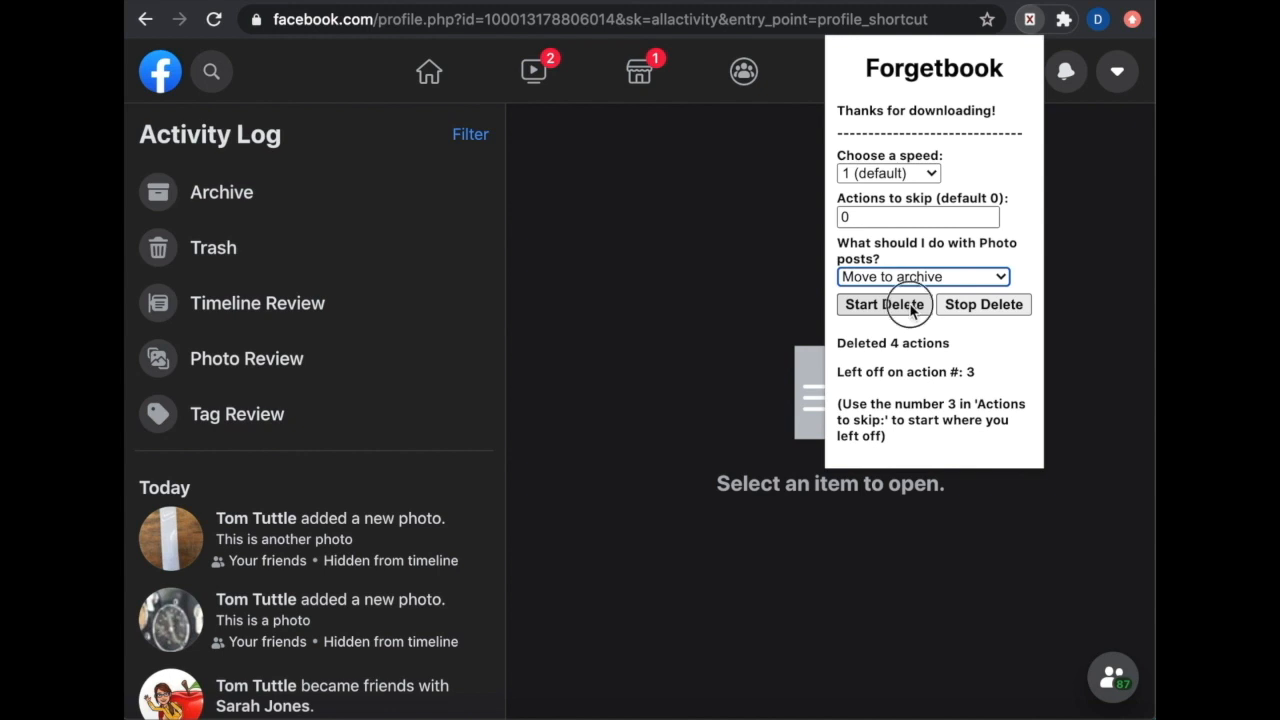
click(882, 304)
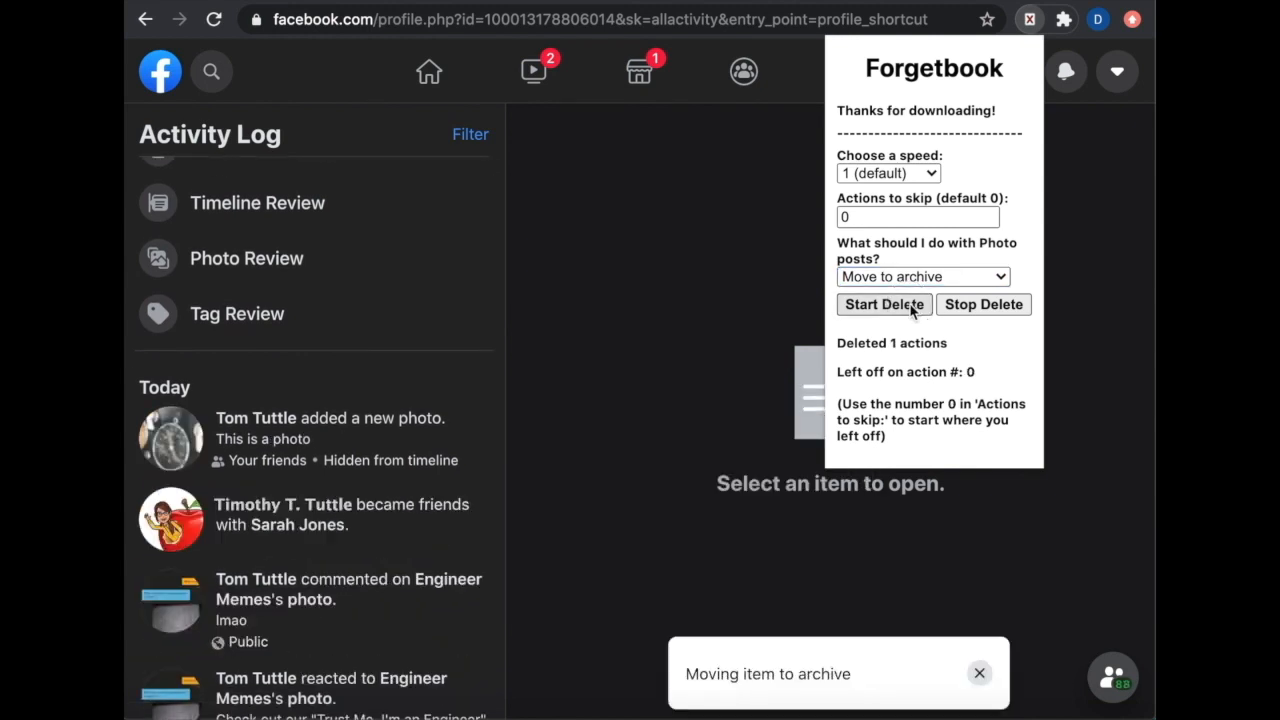
click(884, 304)
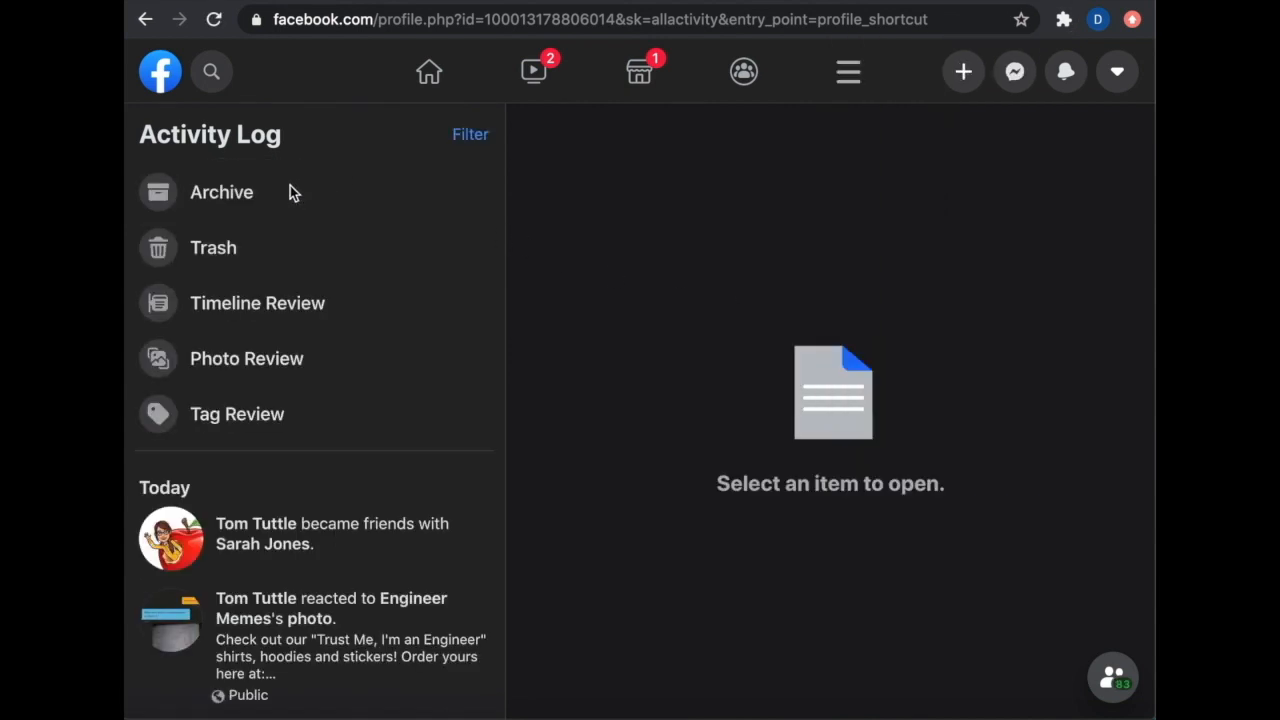
View the Archive holding the two photo posts moved there by Forgetbook.
click(220, 192)
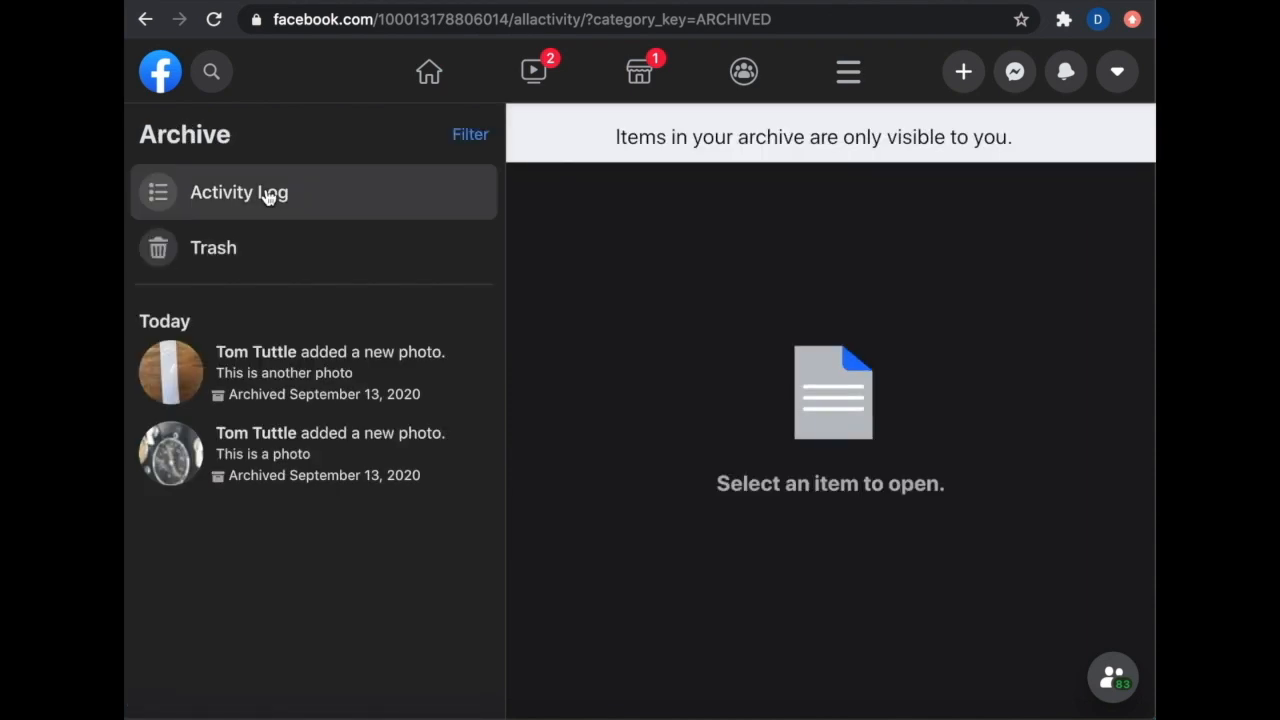
click(1064, 20)
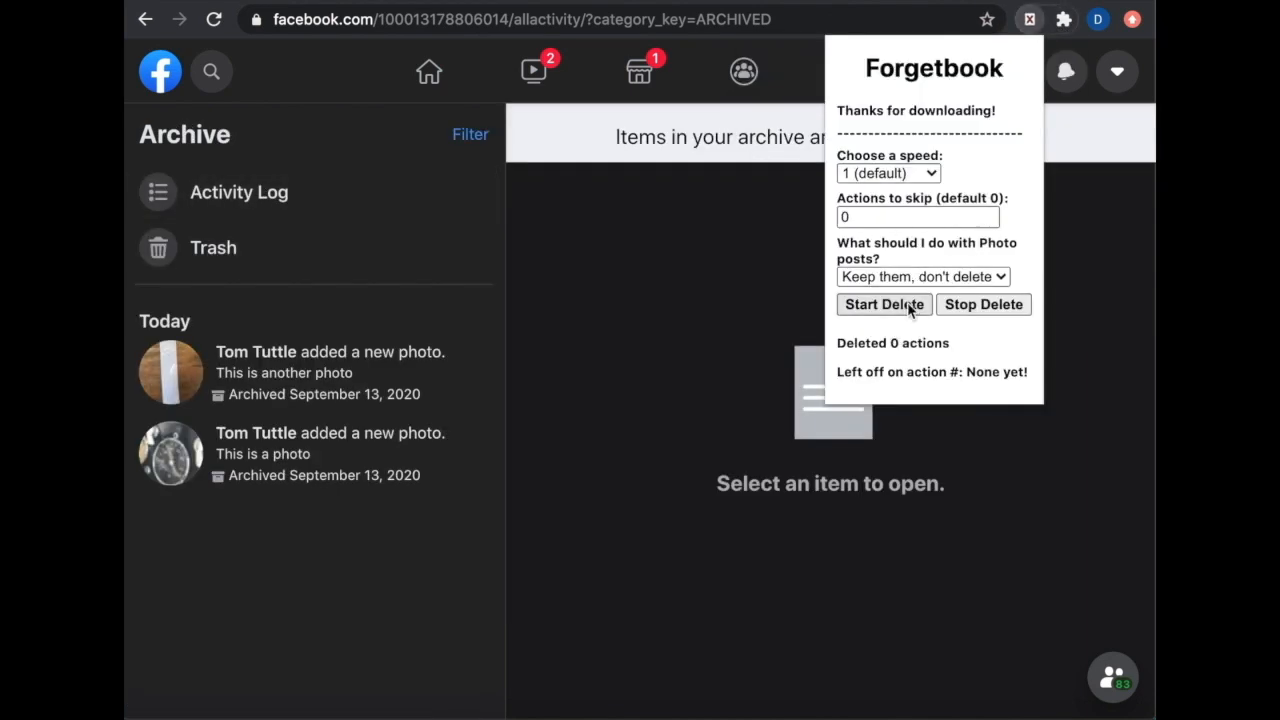
click(884, 304)
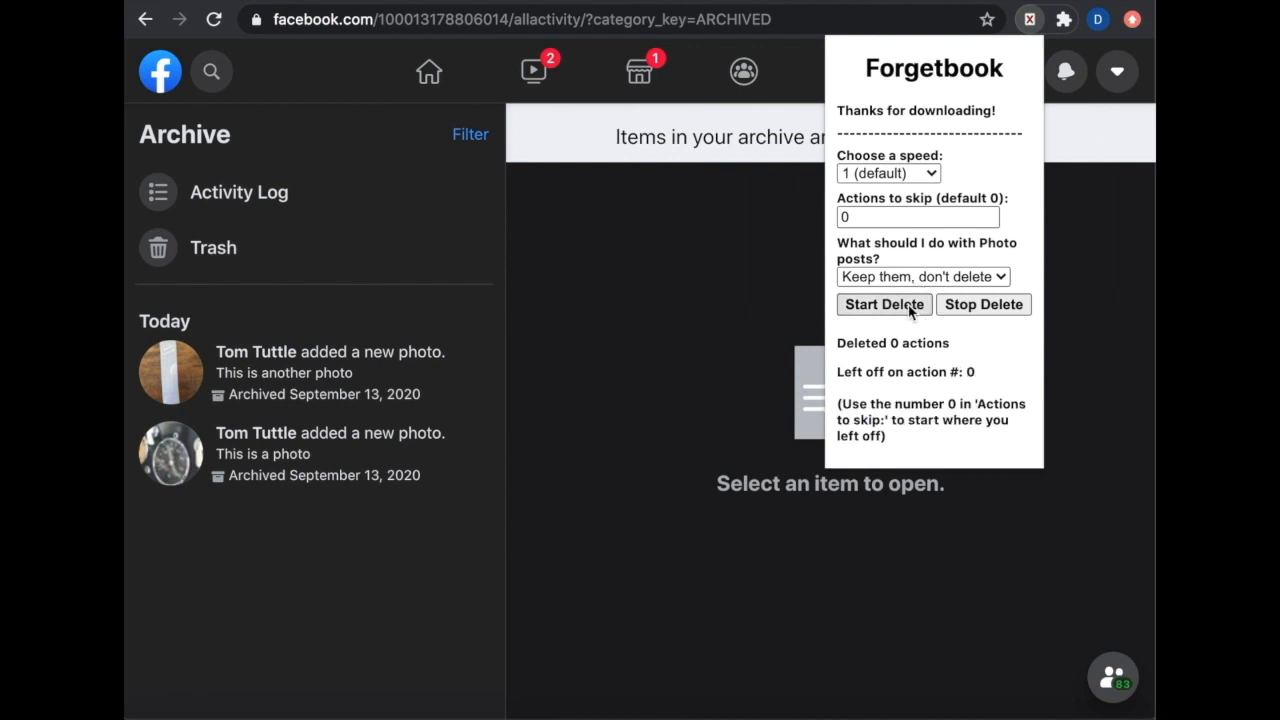
mouse_move(696, 424)
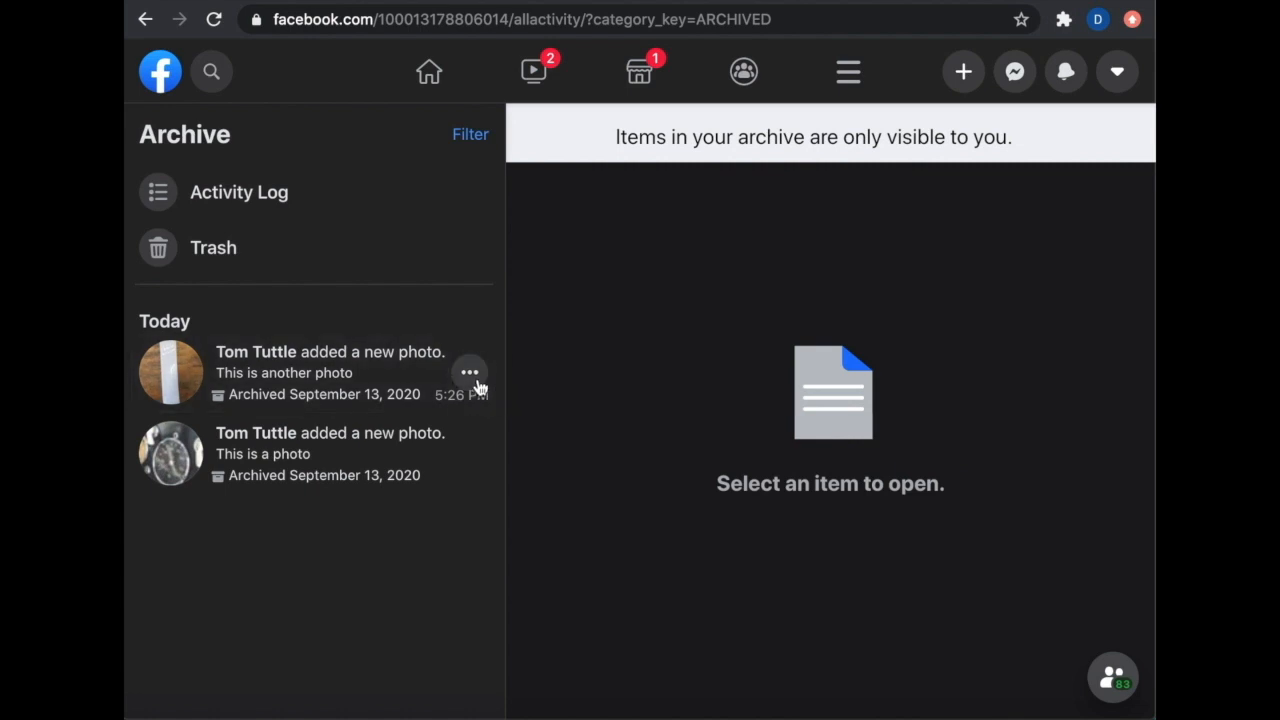
Restore both archived photos to the profile so they reappear in the Activity Log.
click(470, 374)
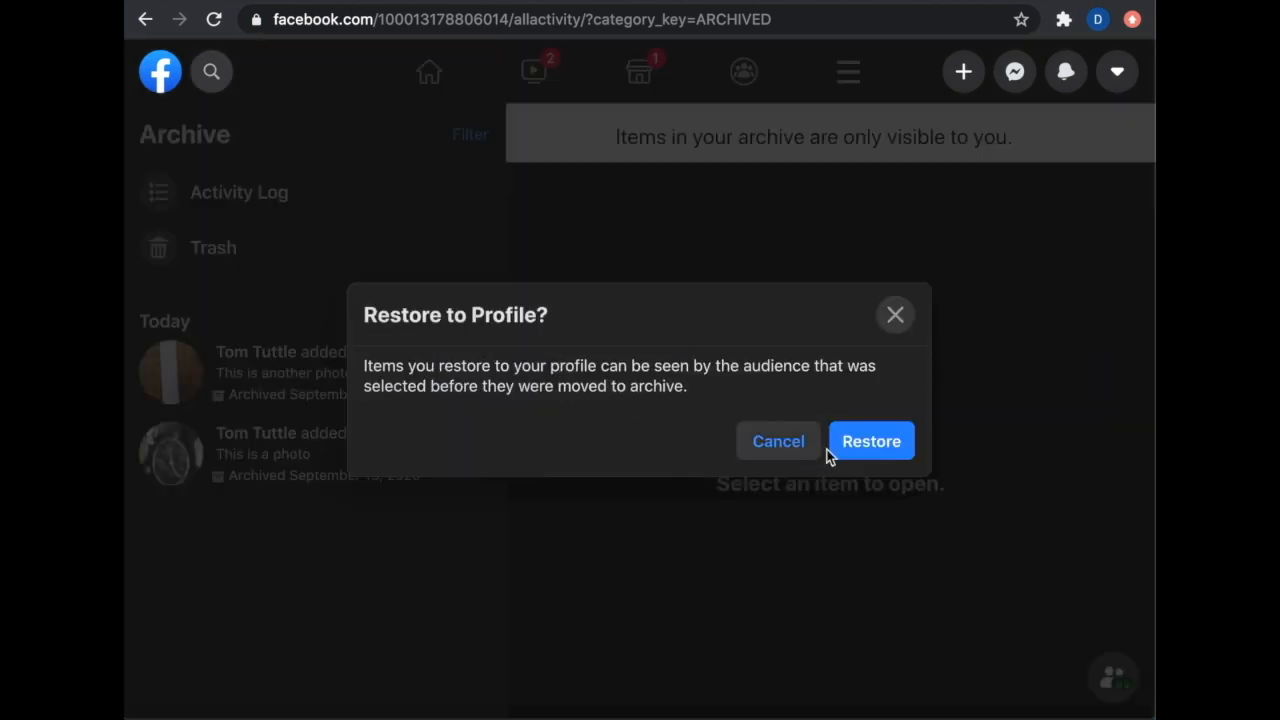
click(870, 442)
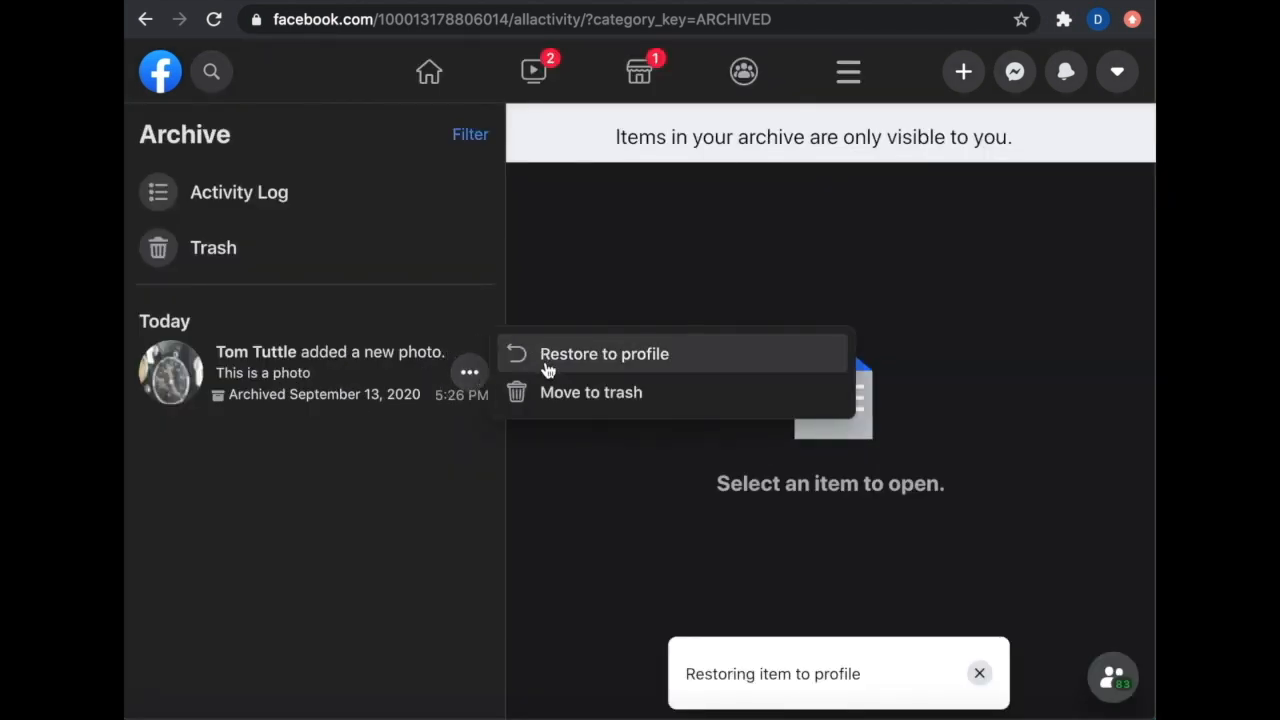
click(604, 352)
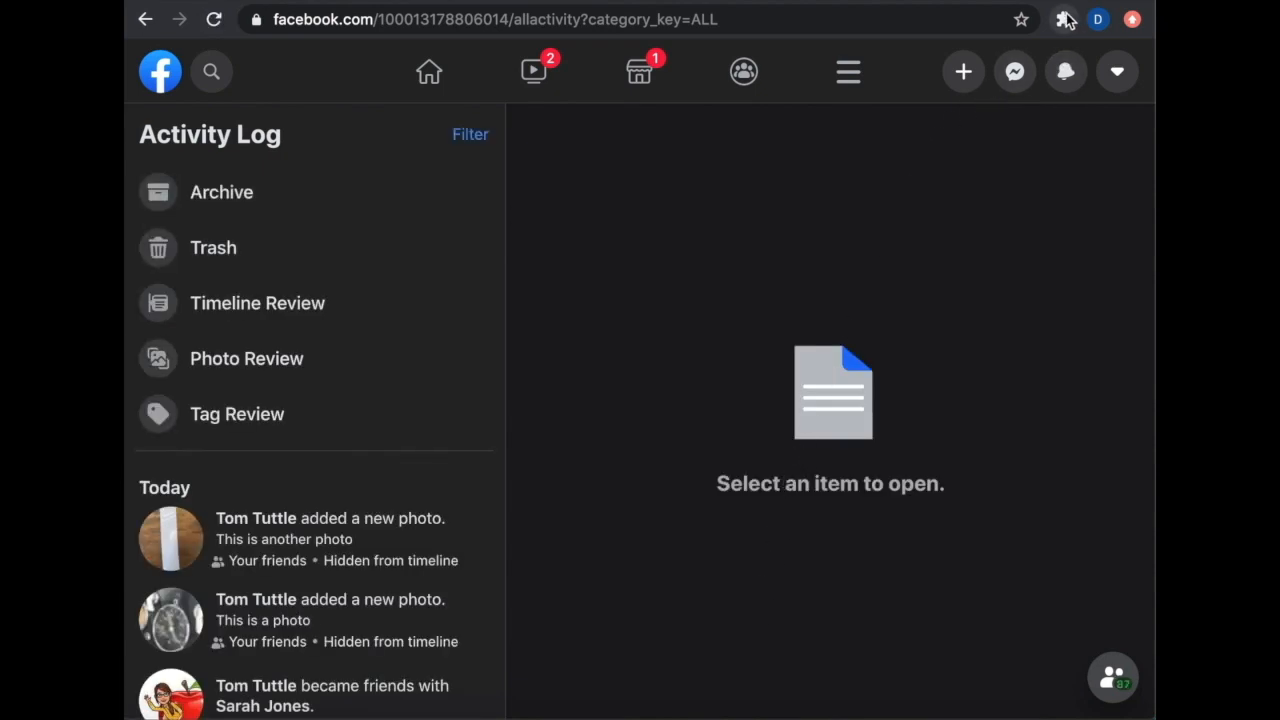
Set photo posts to 'Move to trash' and run the deletion, removing five entries.
click(1064, 20)
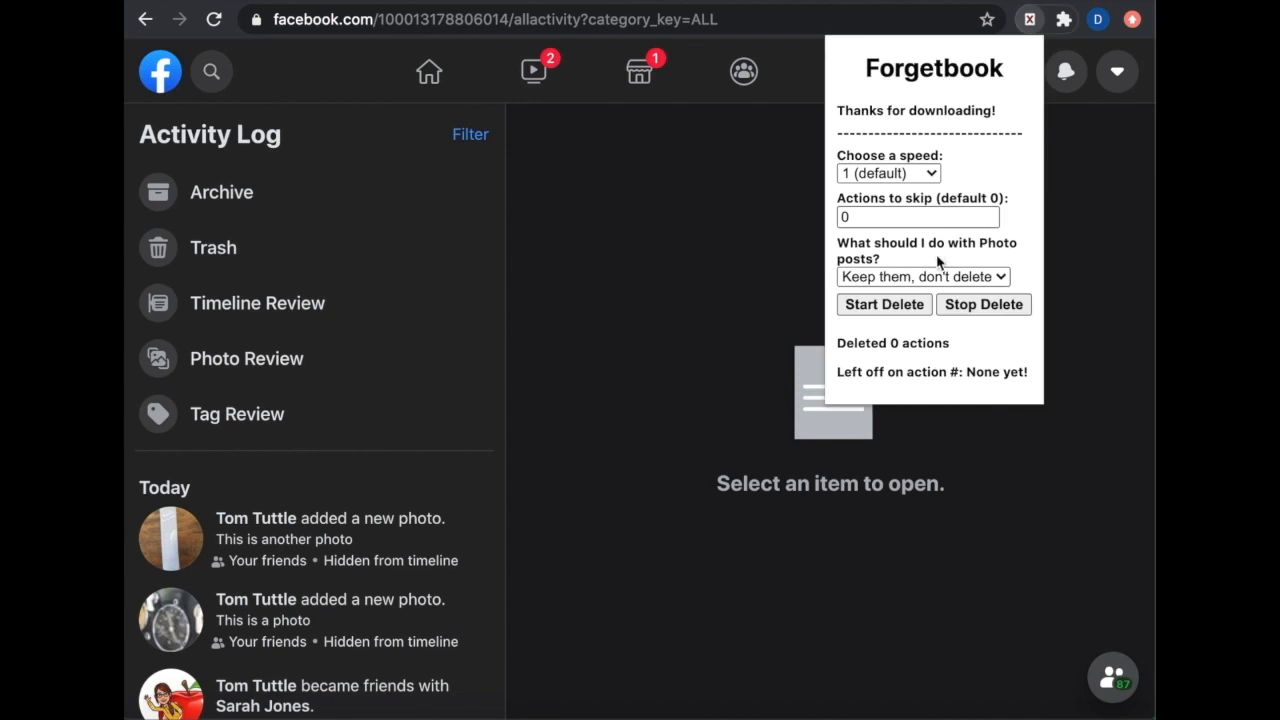
click(920, 276)
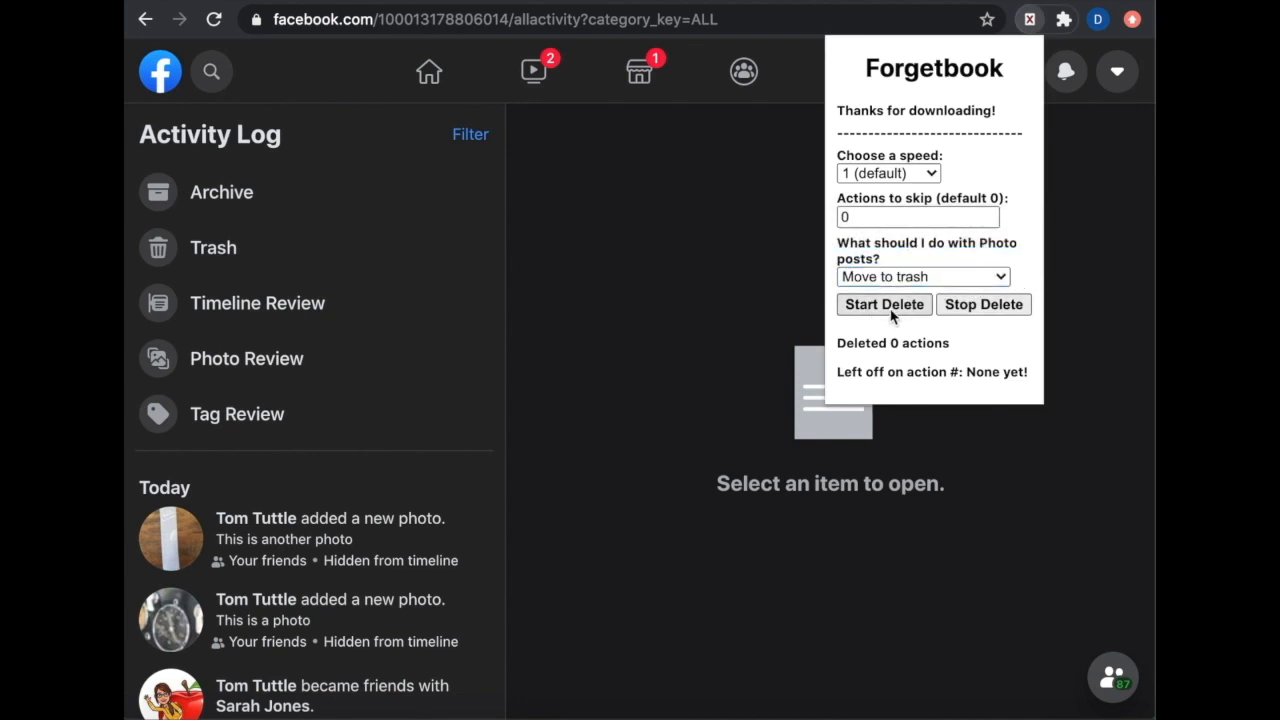
click(884, 304)
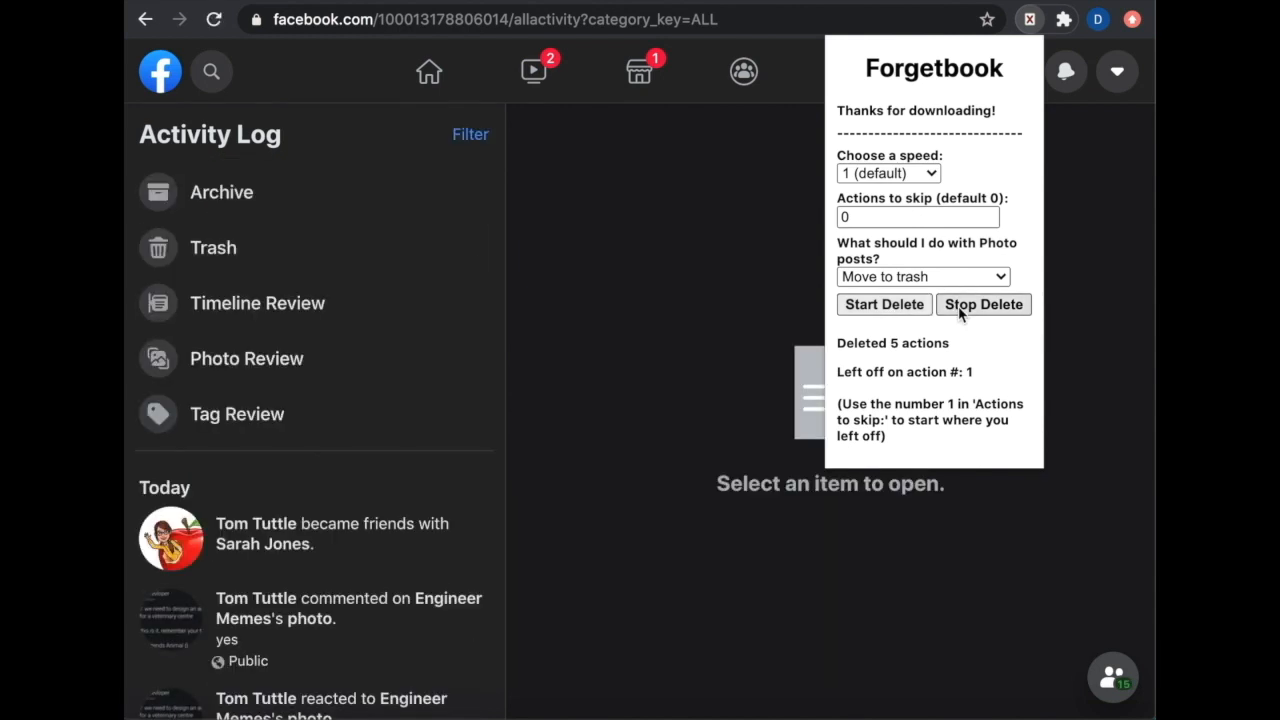
Stop the run, set the speed to 1/3 (slowest) and restart the deletion.
click(888, 172)
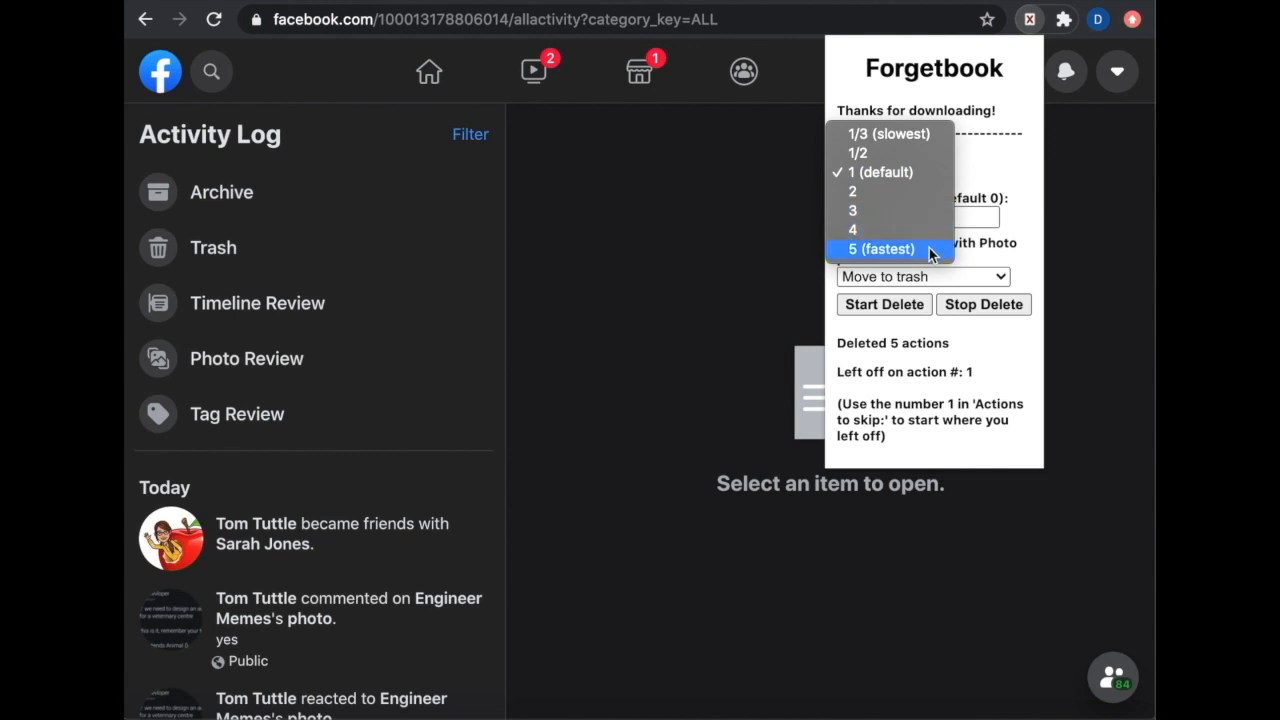
mouse_move(888, 132)
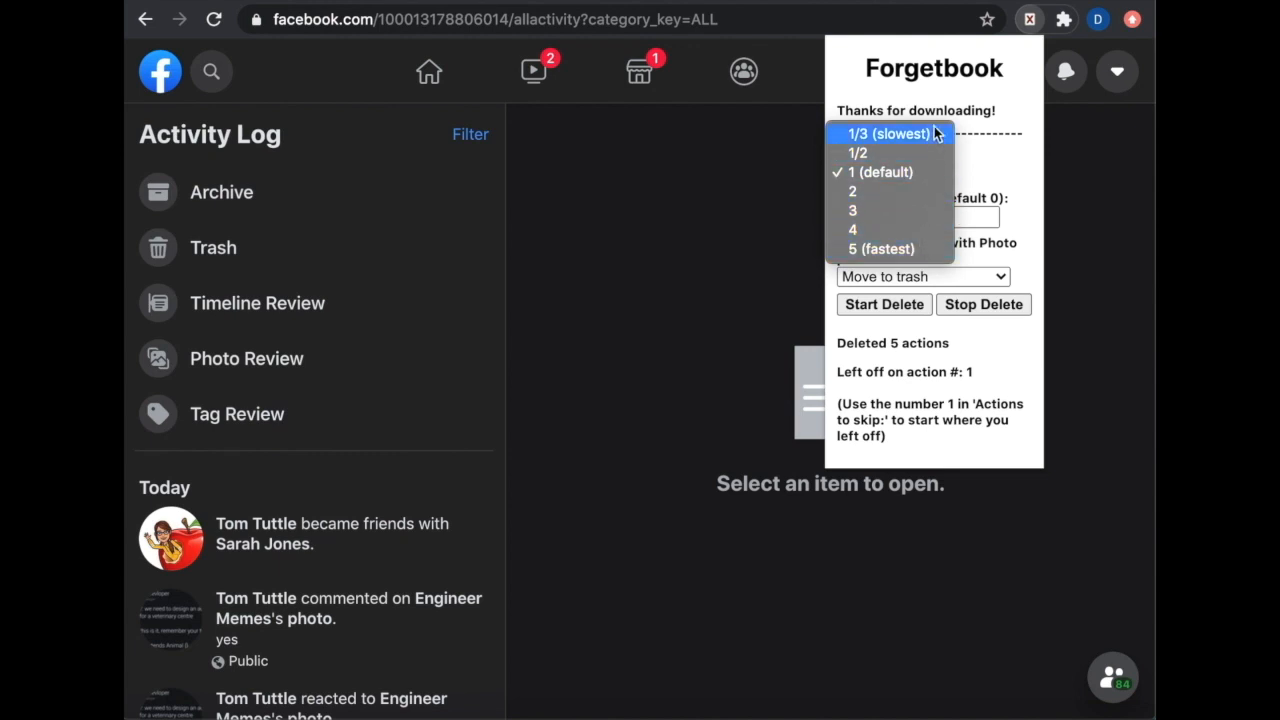
click(888, 132)
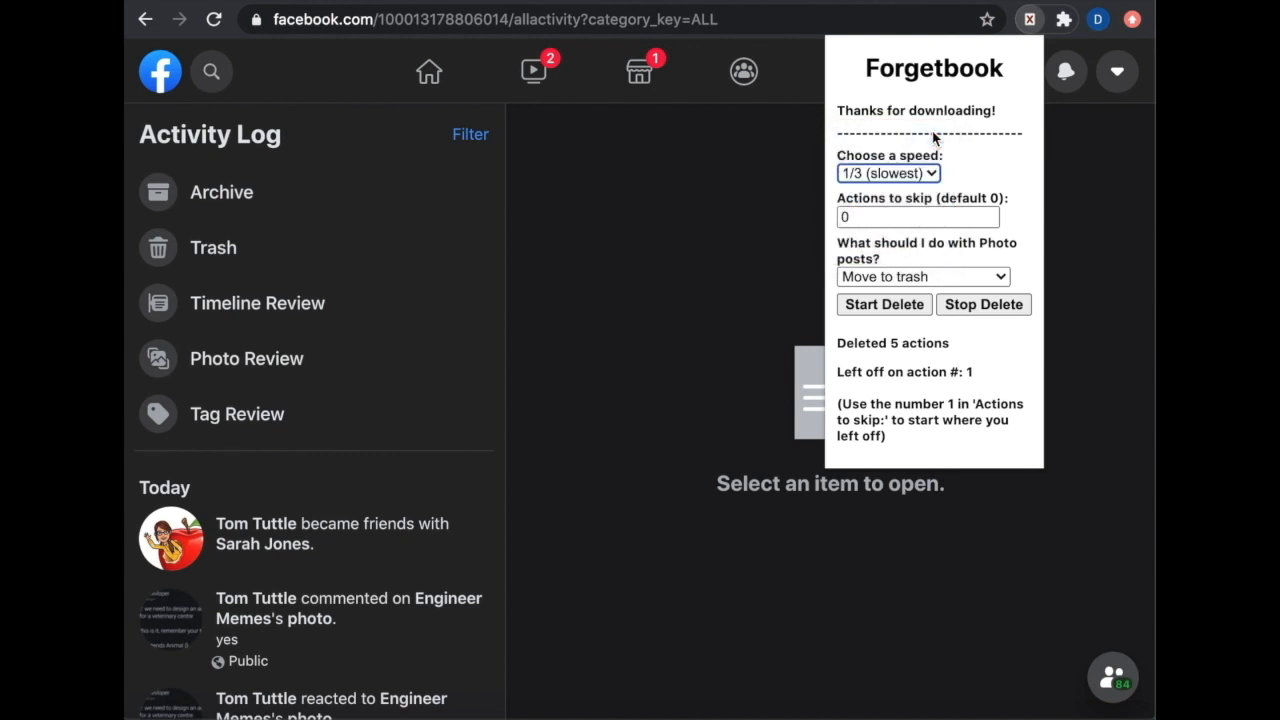
mouse_move(912, 214)
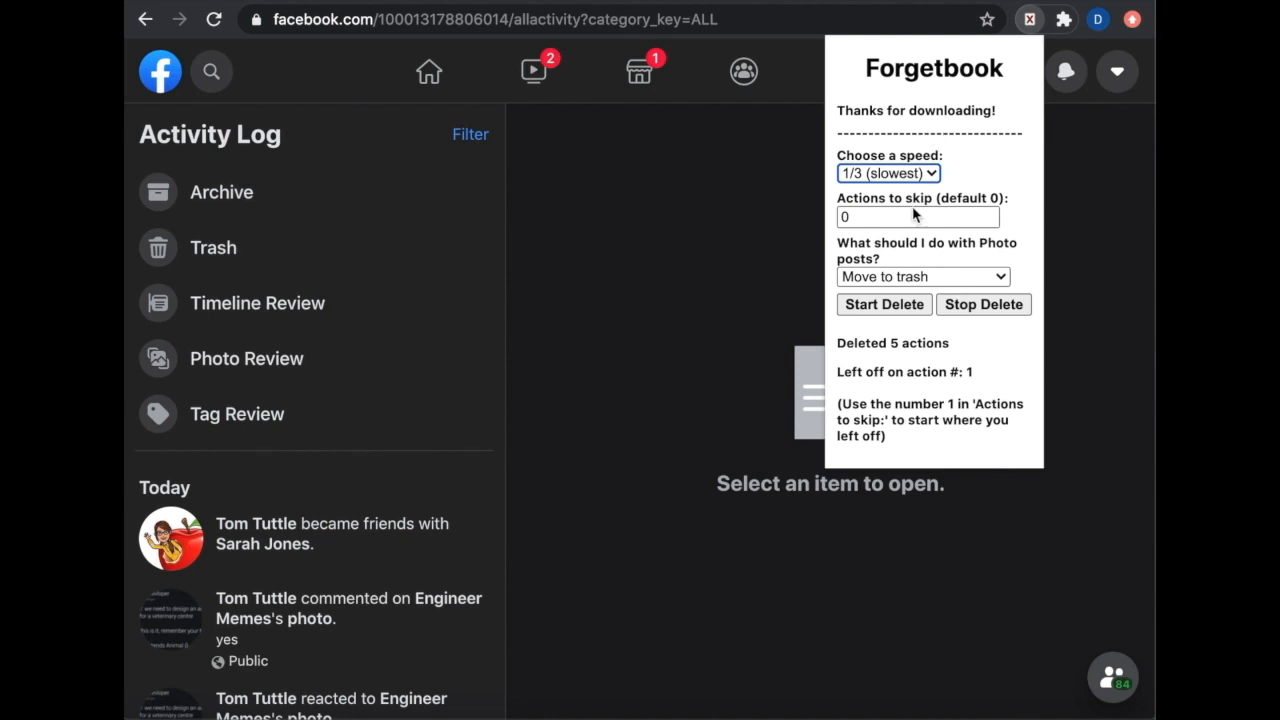
click(884, 304)
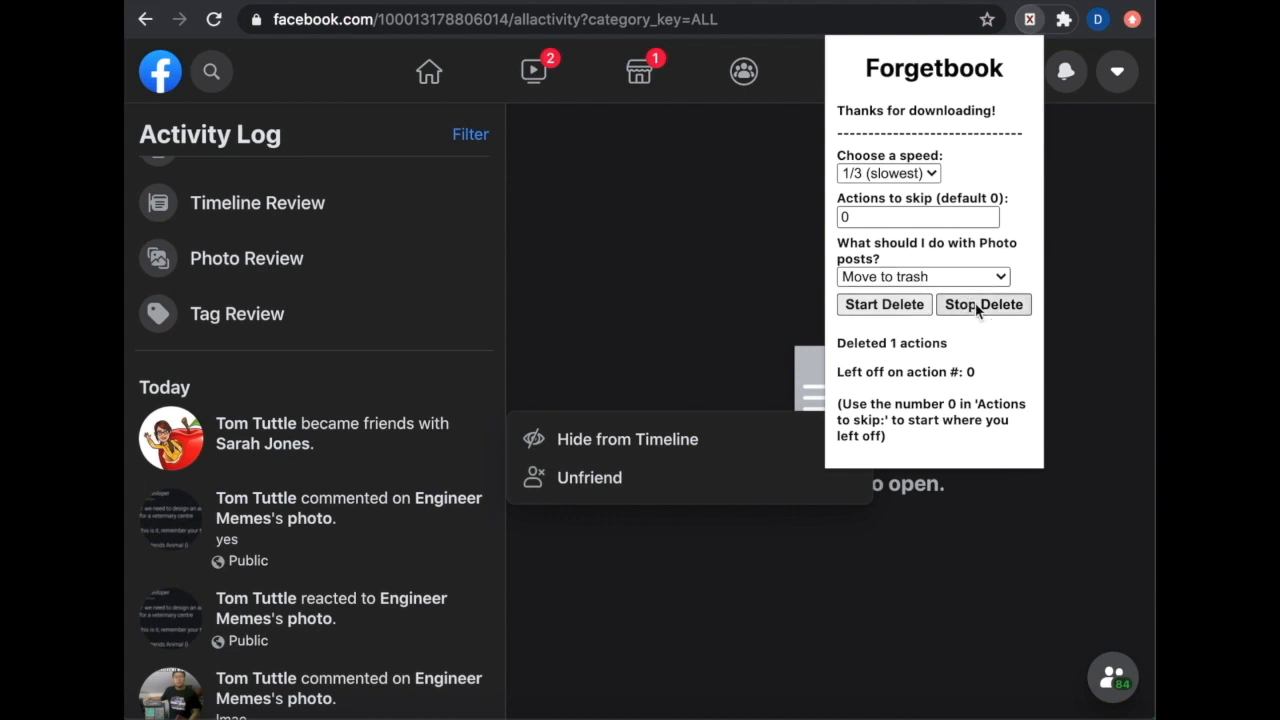
Stop again and switch the deletion speed to 5 (fastest).
click(888, 172)
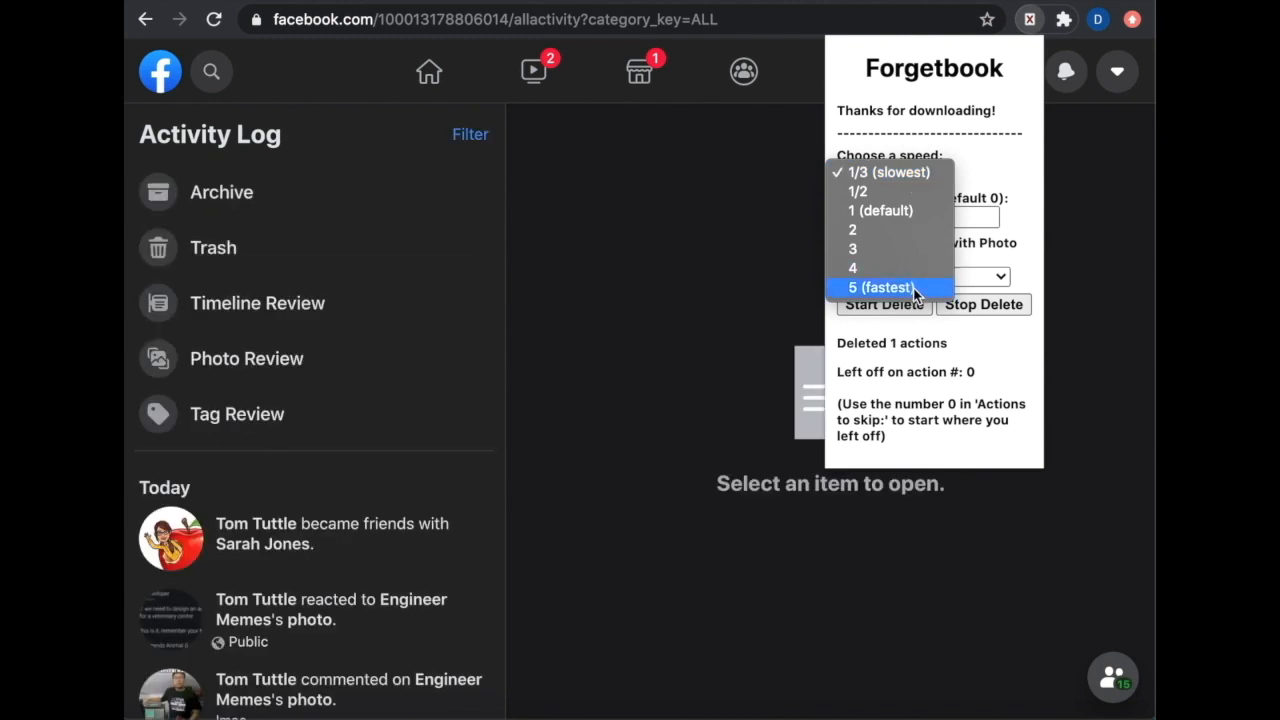
click(880, 288)
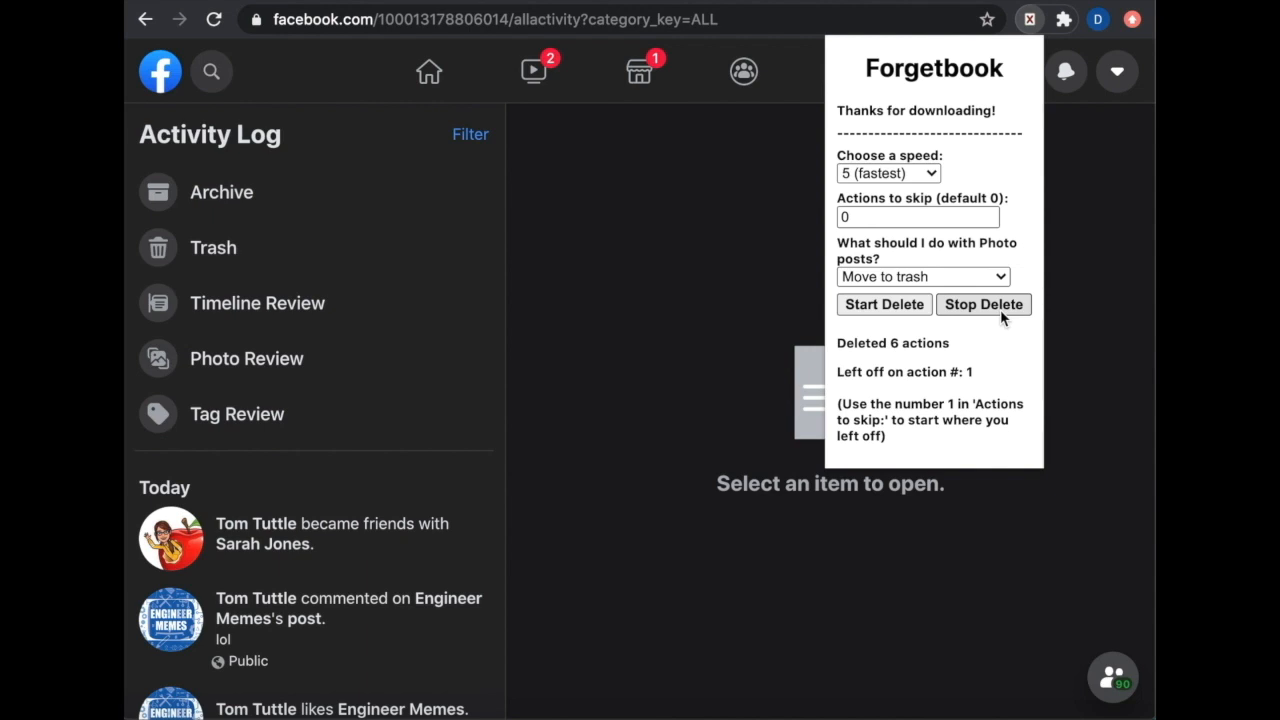
mouse_move(296, 538)
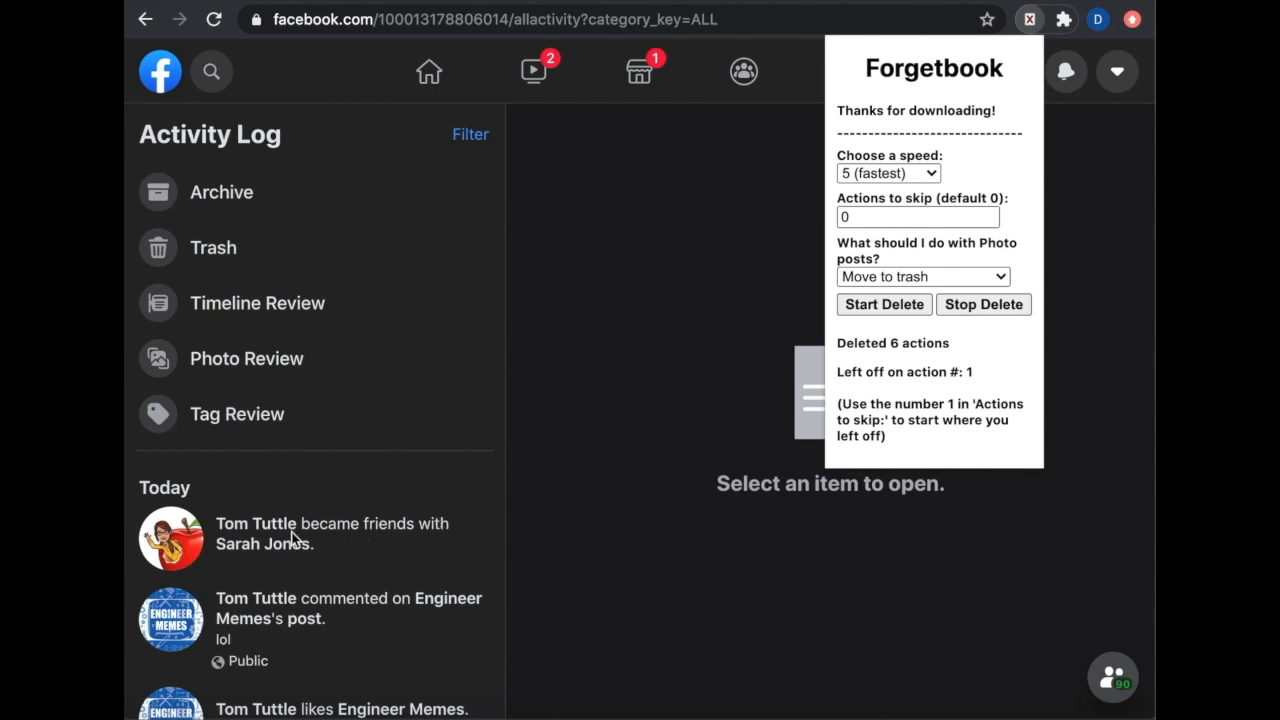
mouse_move(980, 376)
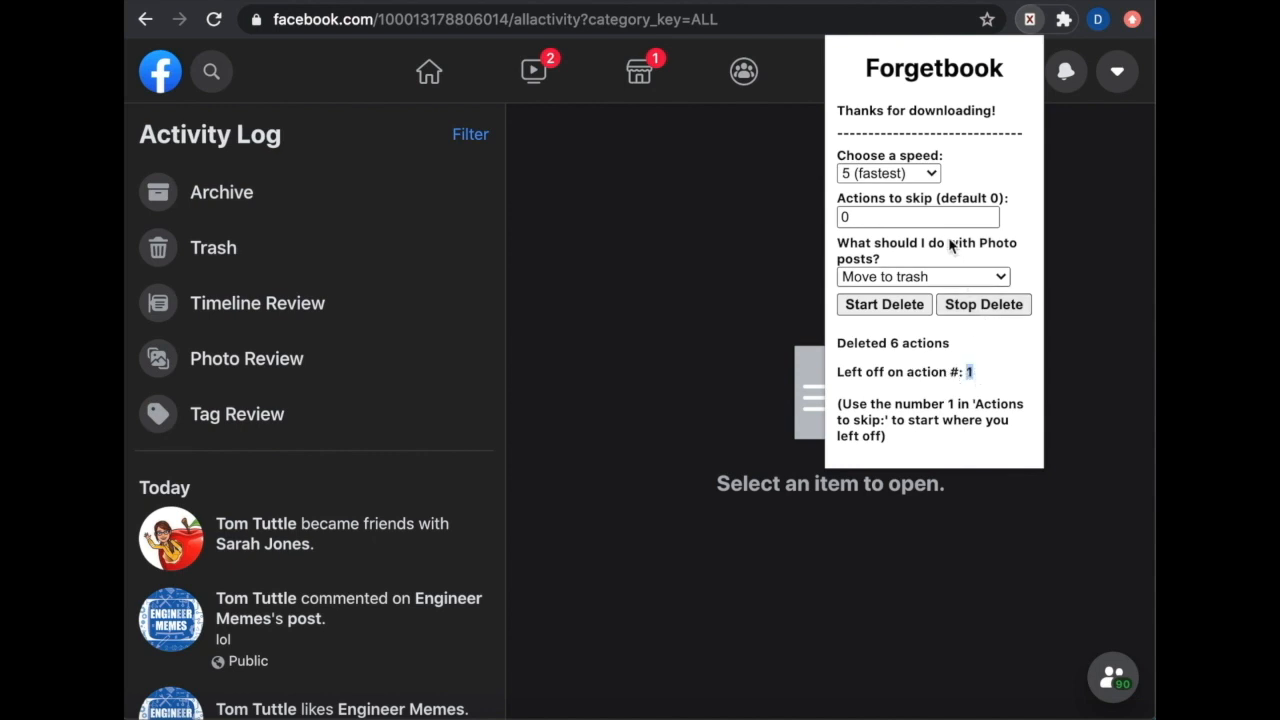
Set Actions to skip to 1 and run the deletion on the rest of today's activity.
text(1)
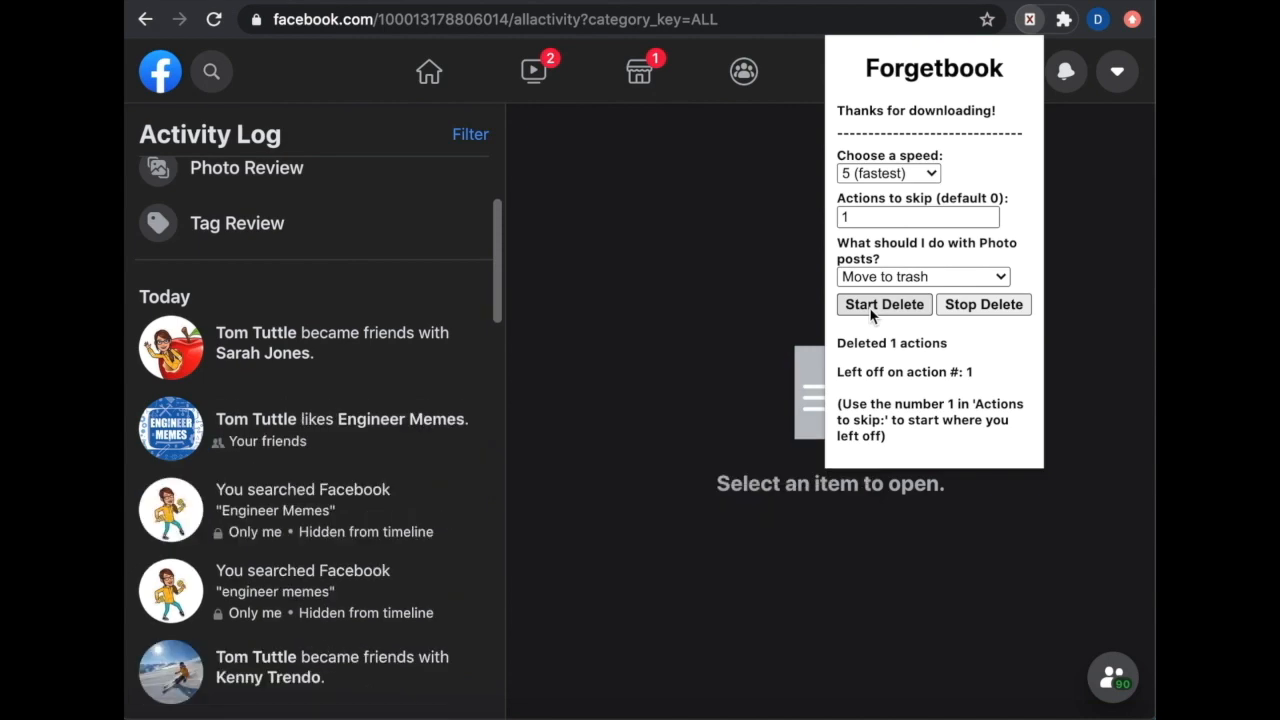
click(884, 304)
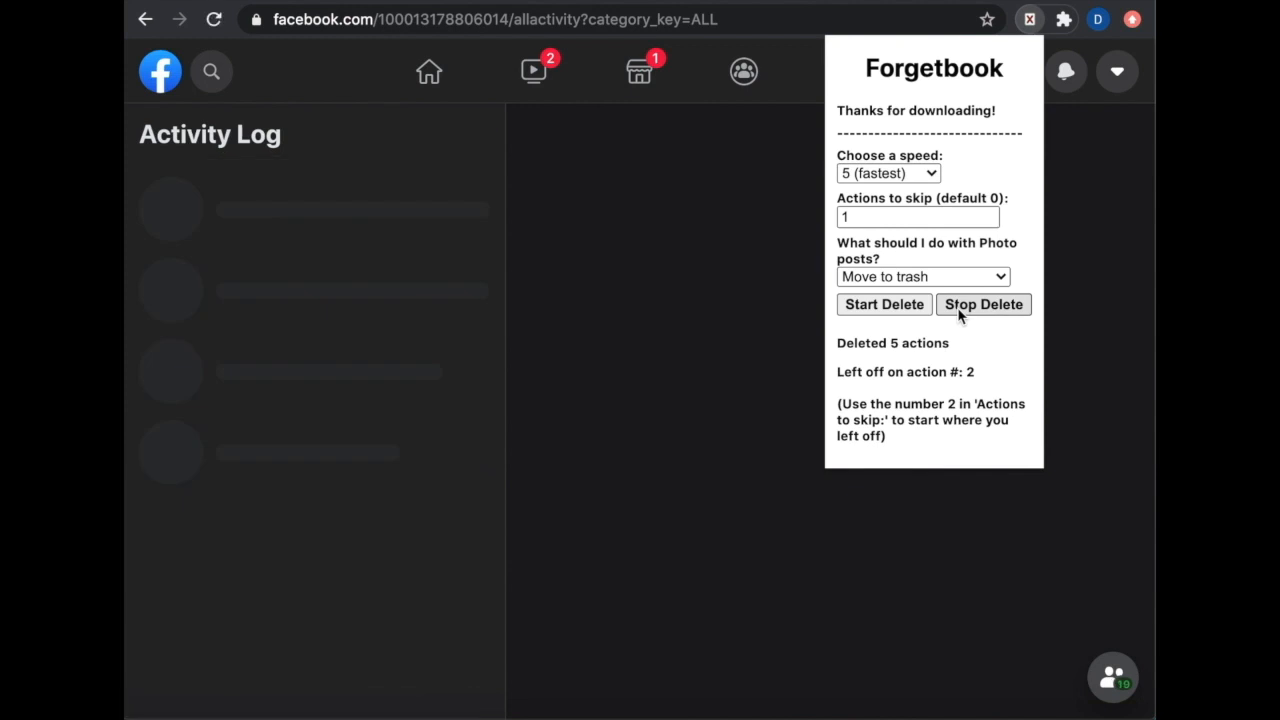
Begin a browser address-bar search for 'forgetb'.
click(500, 20)
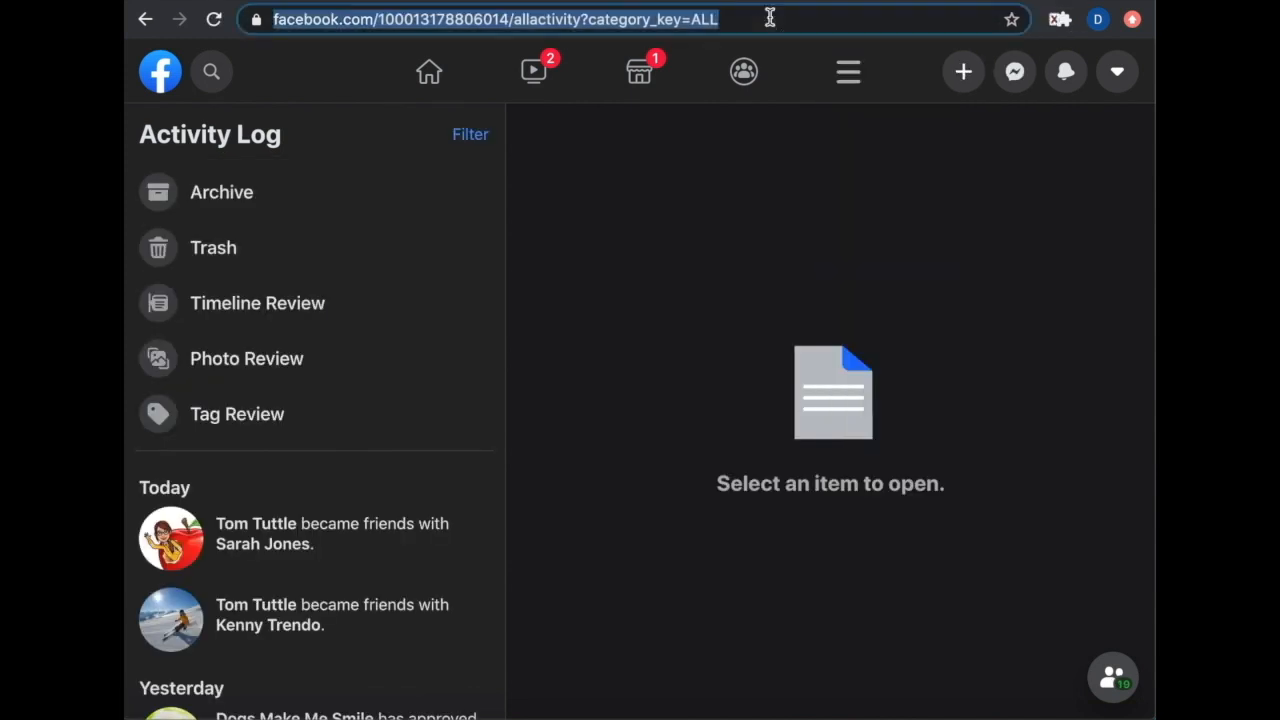
text(forgetb)
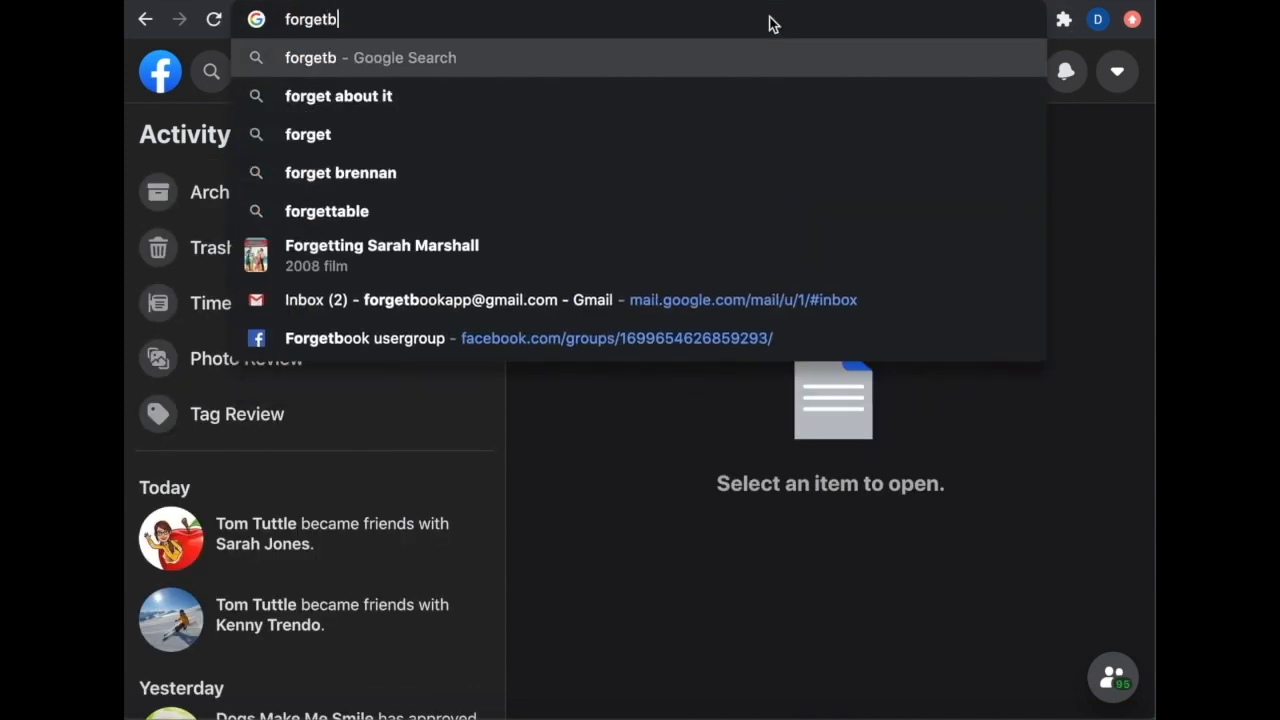